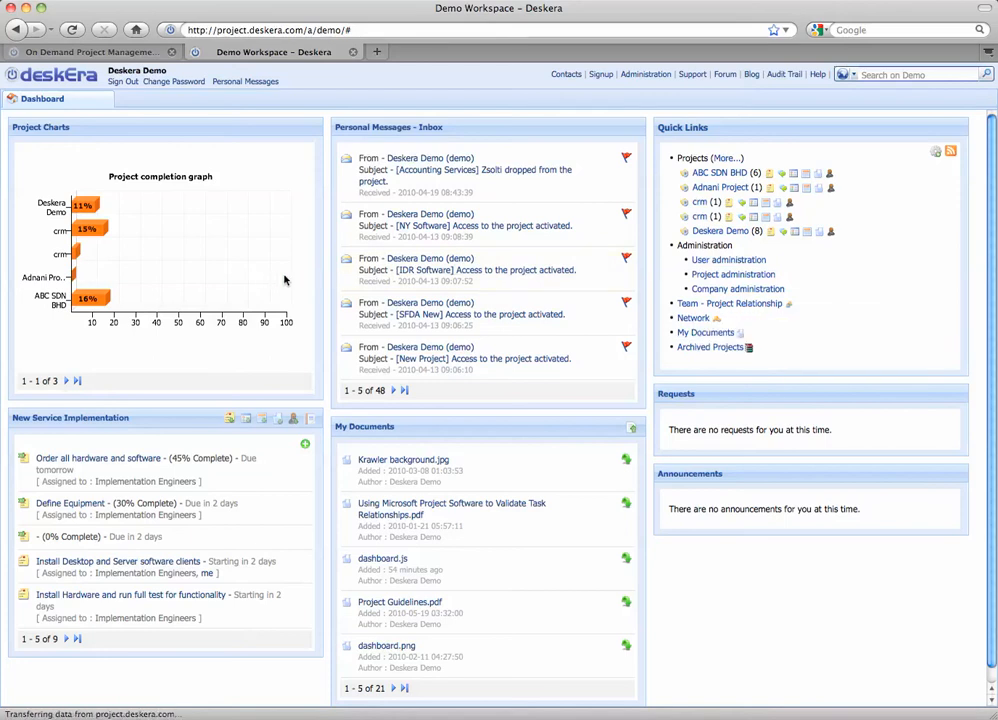
pyautogui.moveTo(720, 305)
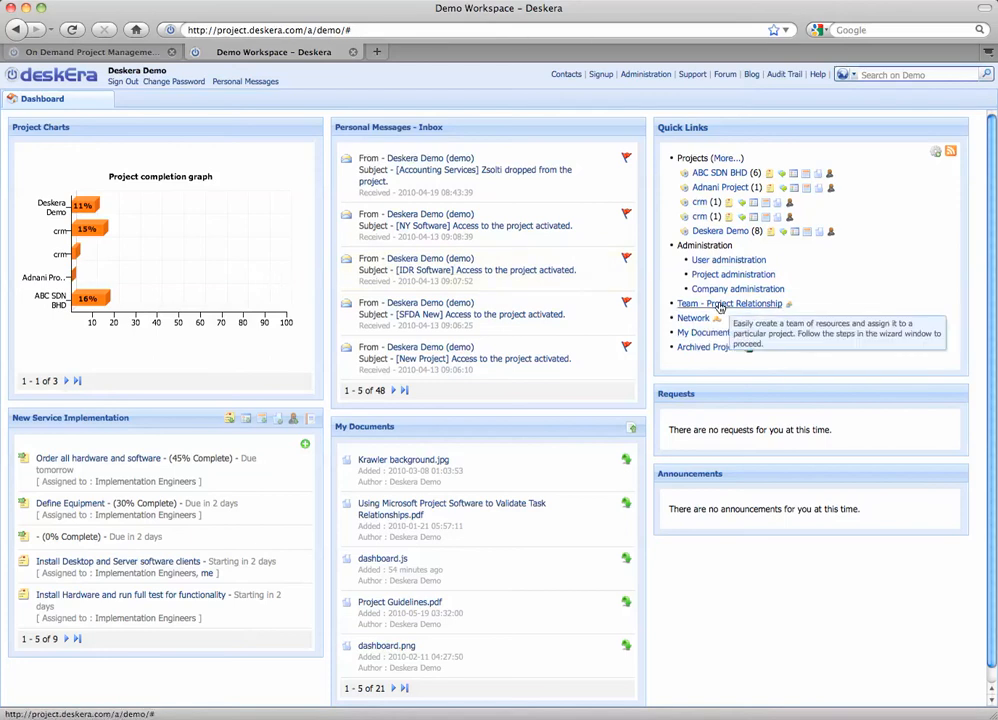
pyautogui.moveTo(733, 274)
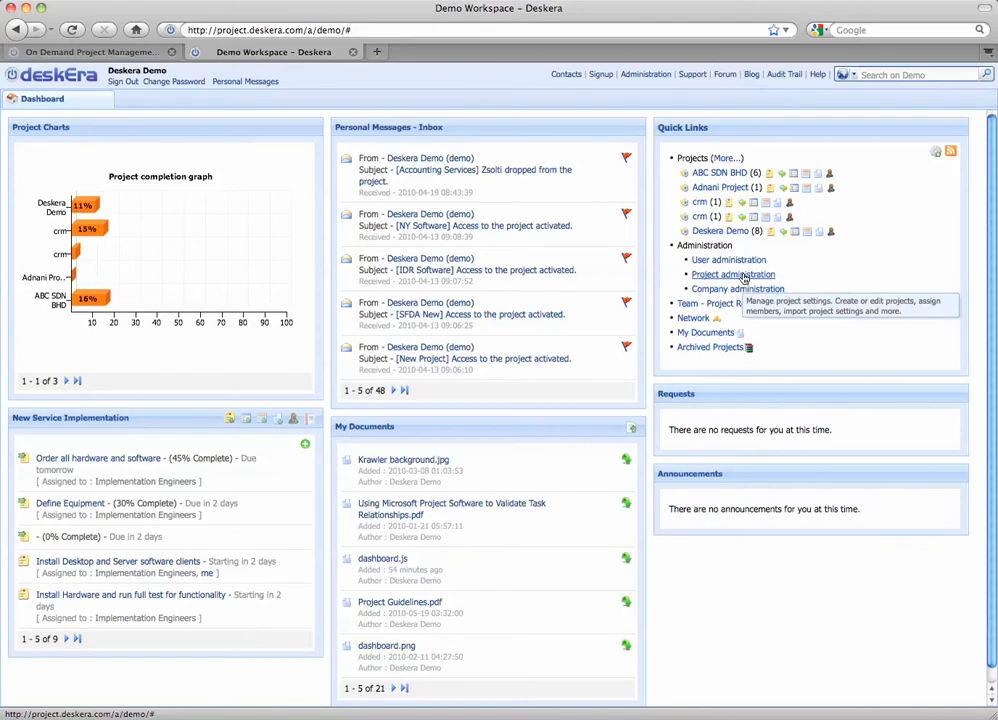
pyautogui.moveTo(722, 161)
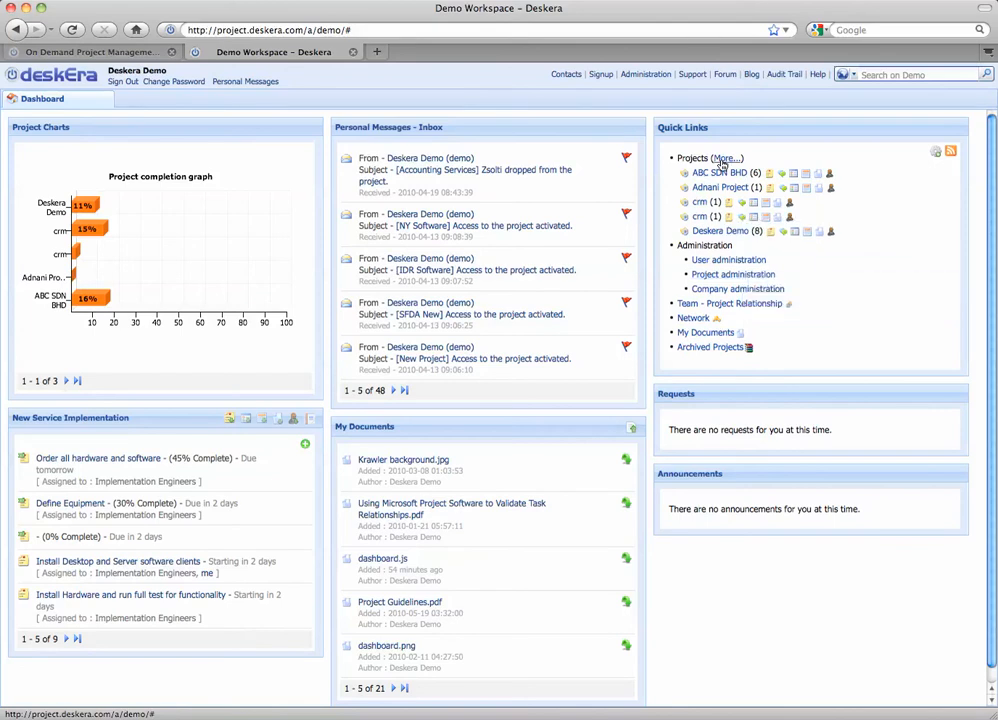
# Show the full My Projects list from the Quick Links.
pyautogui.click(724, 158)
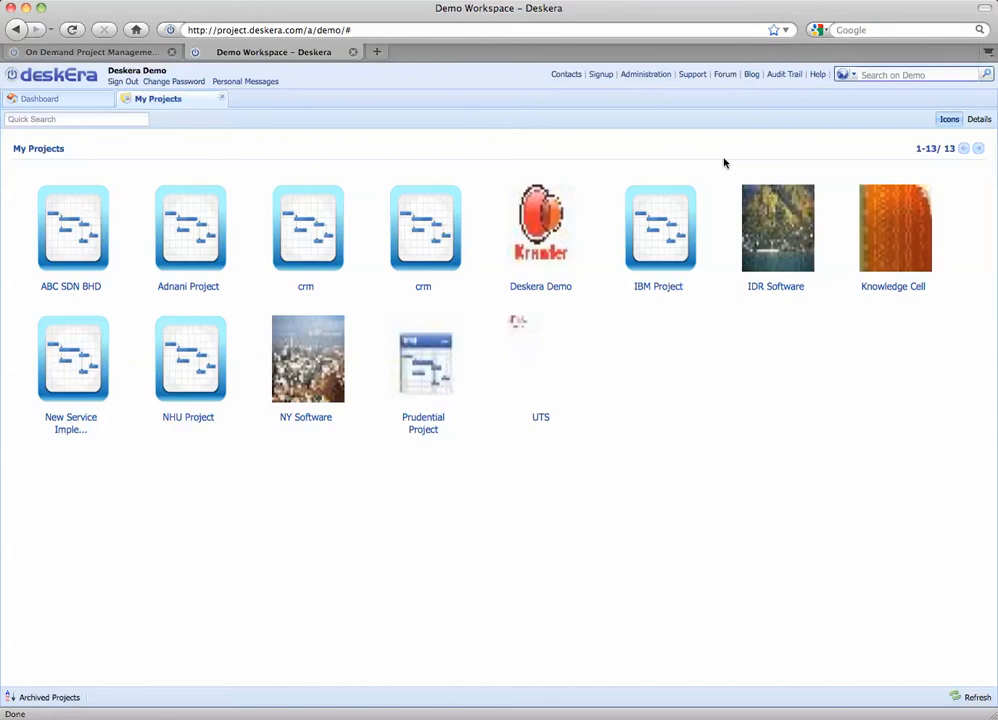
pyautogui.moveTo(350, 342)
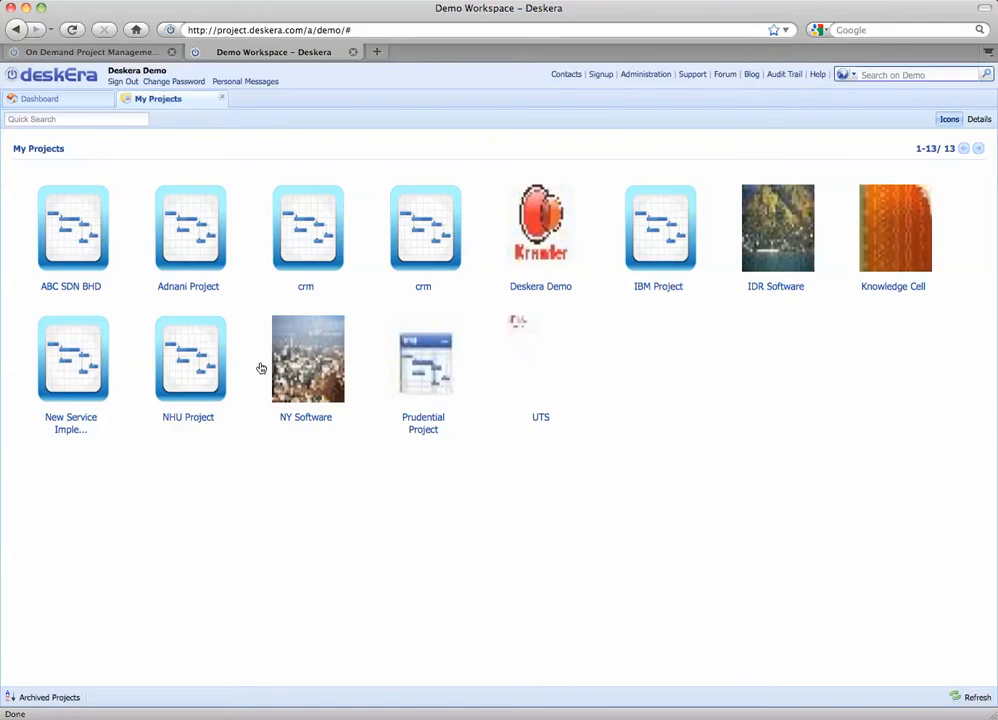
pyautogui.moveTo(58, 355)
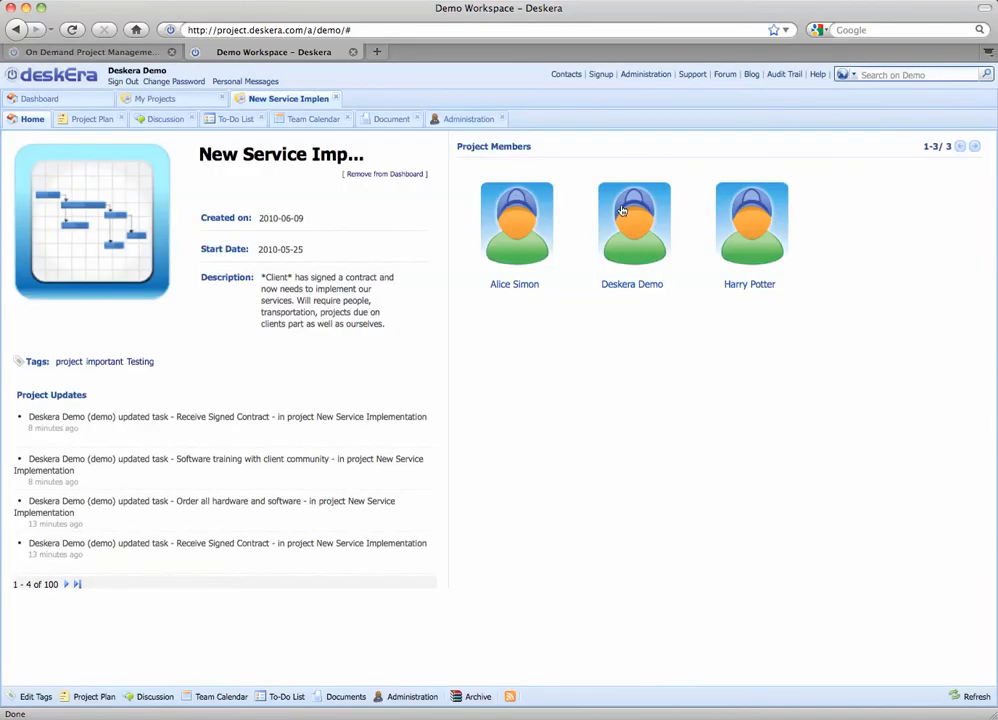
pyautogui.moveTo(816, 228)
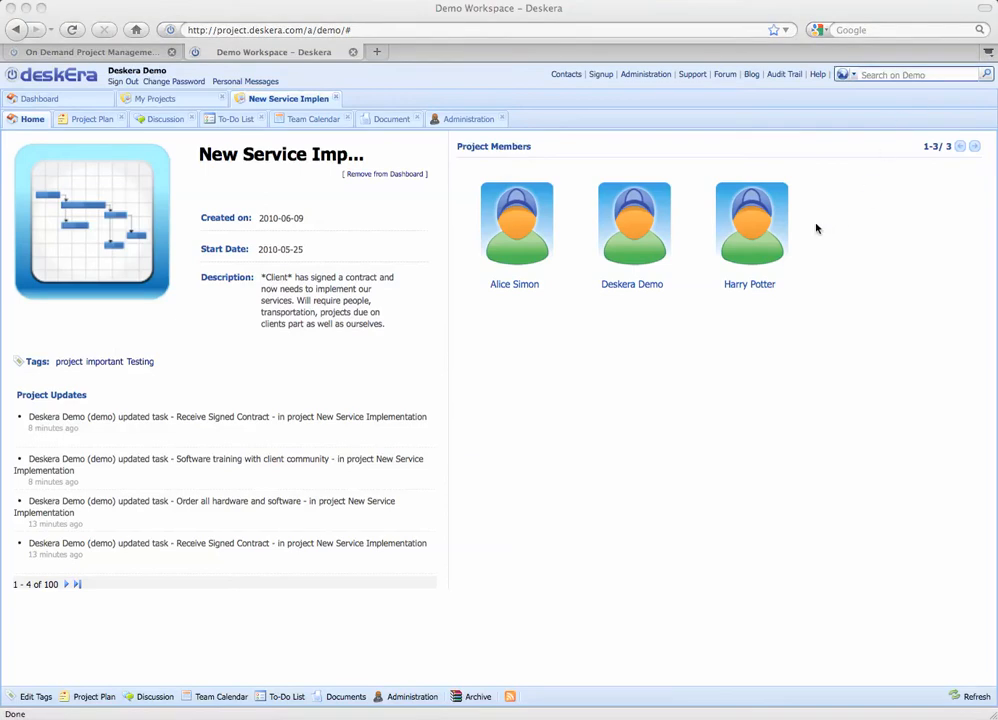
pyautogui.moveTo(510, 381)
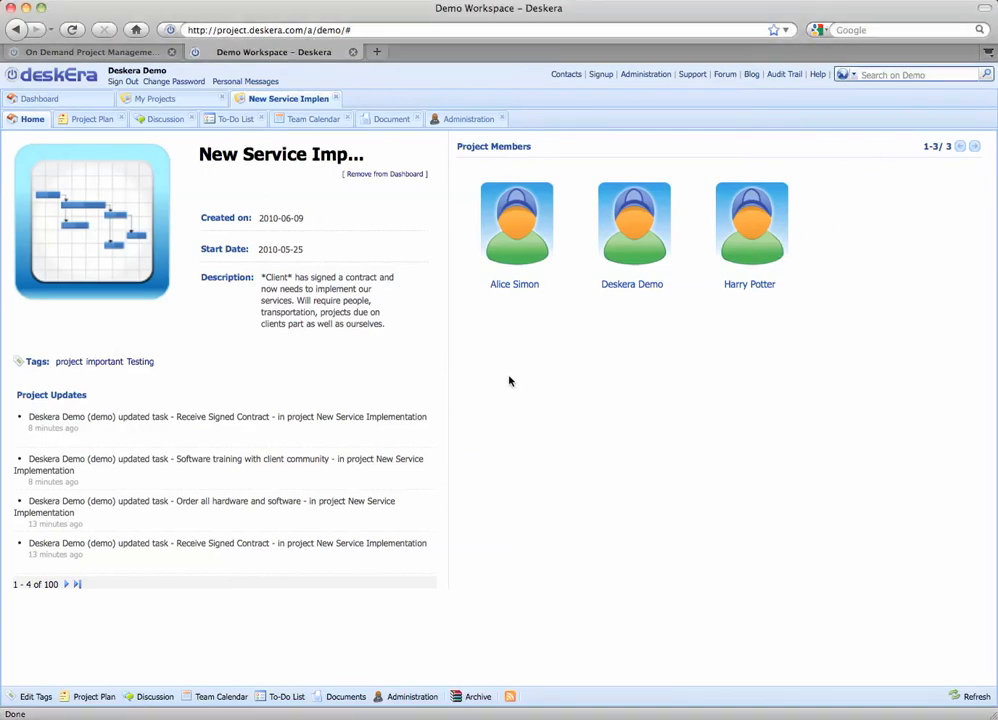
pyautogui.moveTo(92, 119)
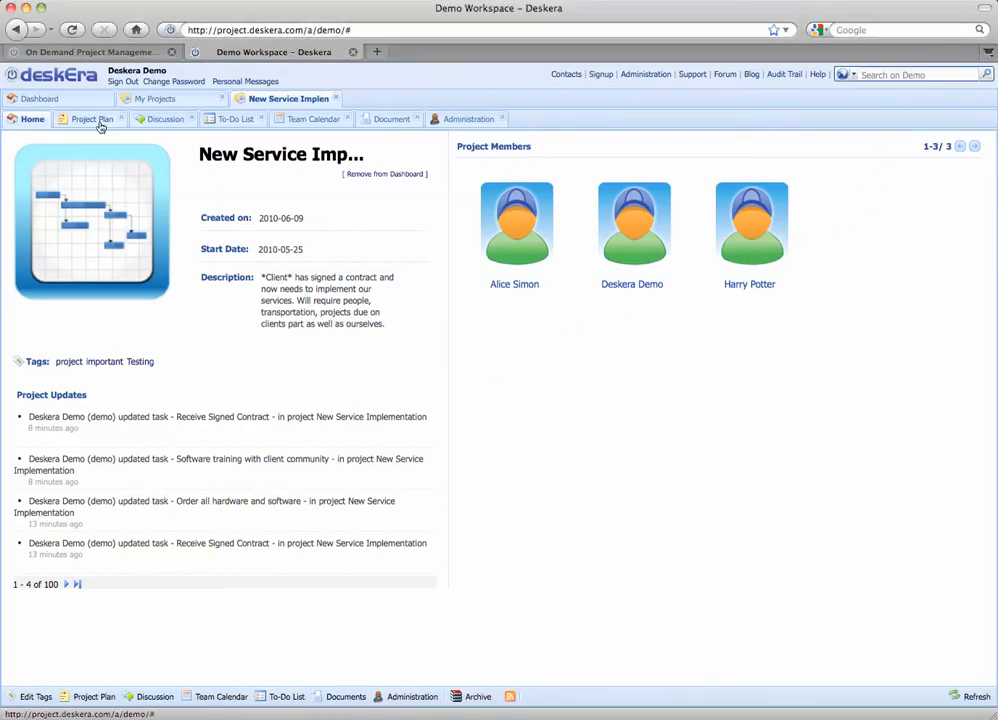
# View the task grid with Gantt chart, toggling resource names on the bars on then off.
pyautogui.click(93, 118)
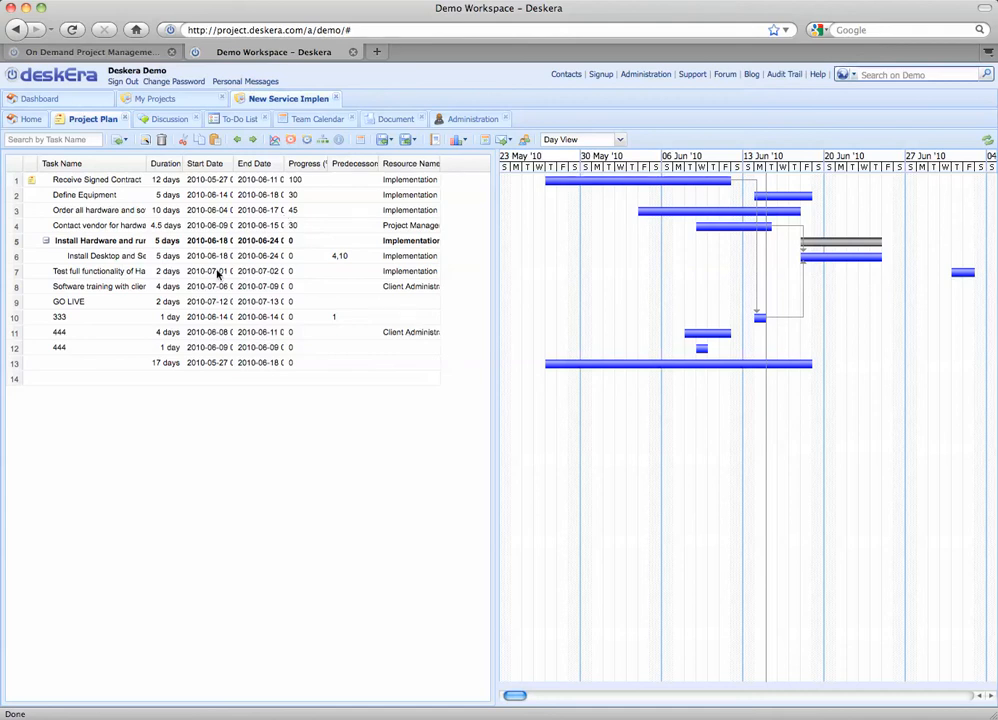
pyautogui.click(92, 378)
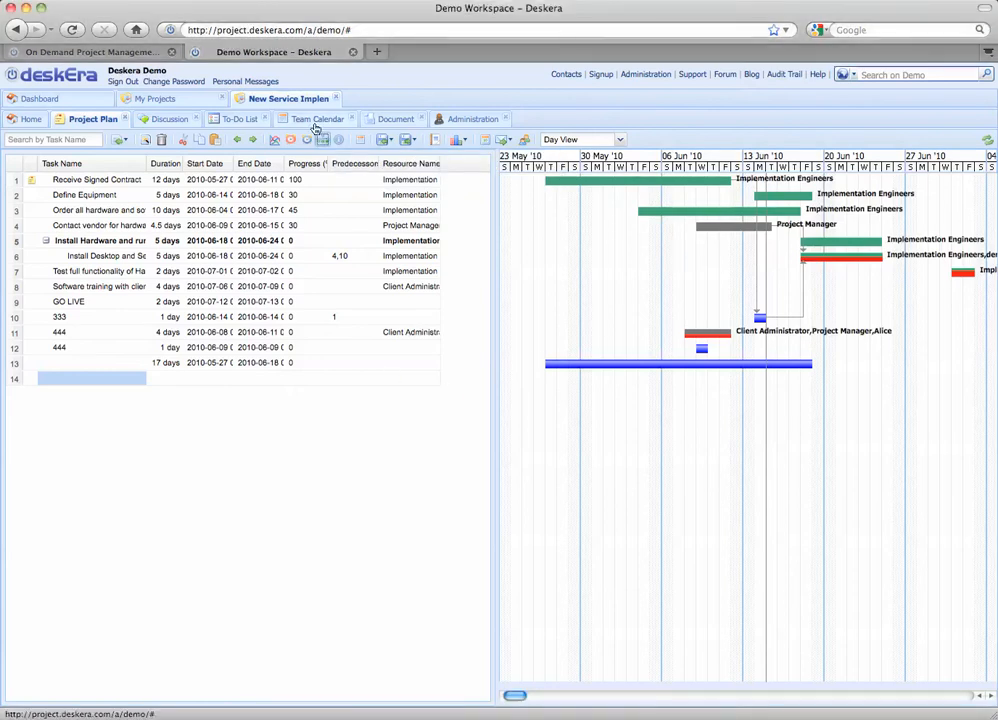
pyautogui.click(322, 139)
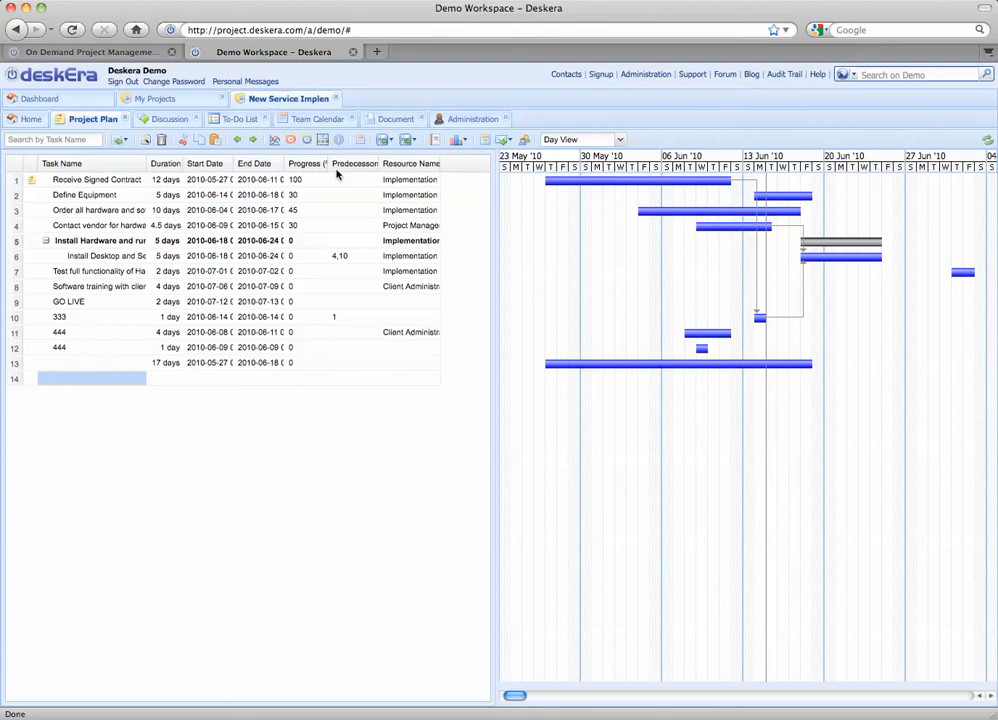
pyautogui.moveTo(400, 223)
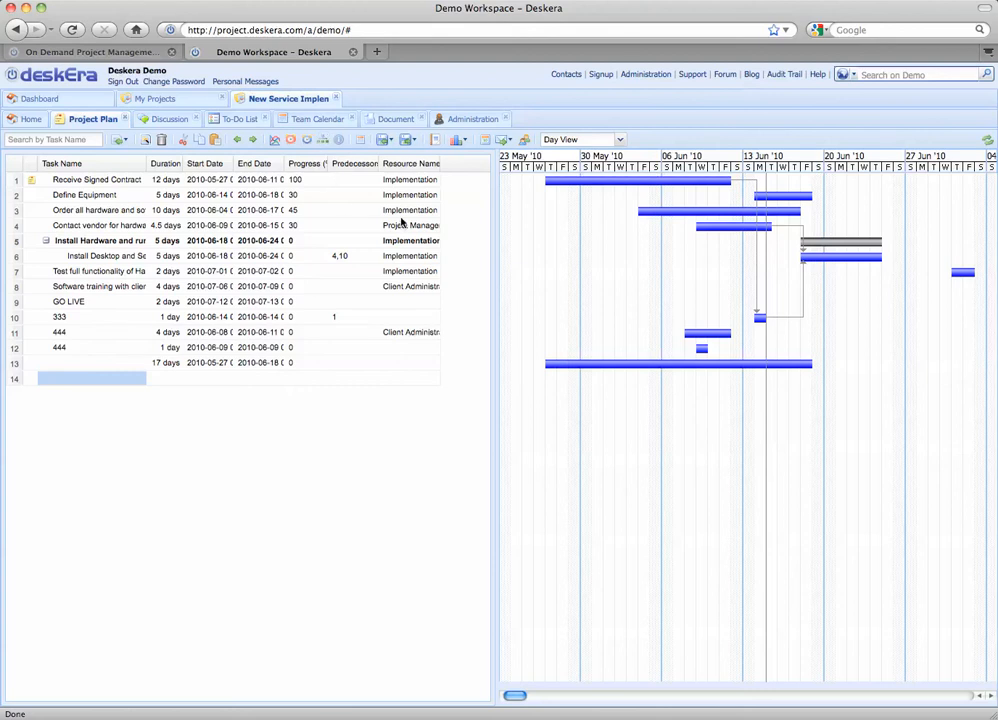
pyautogui.click(410, 240)
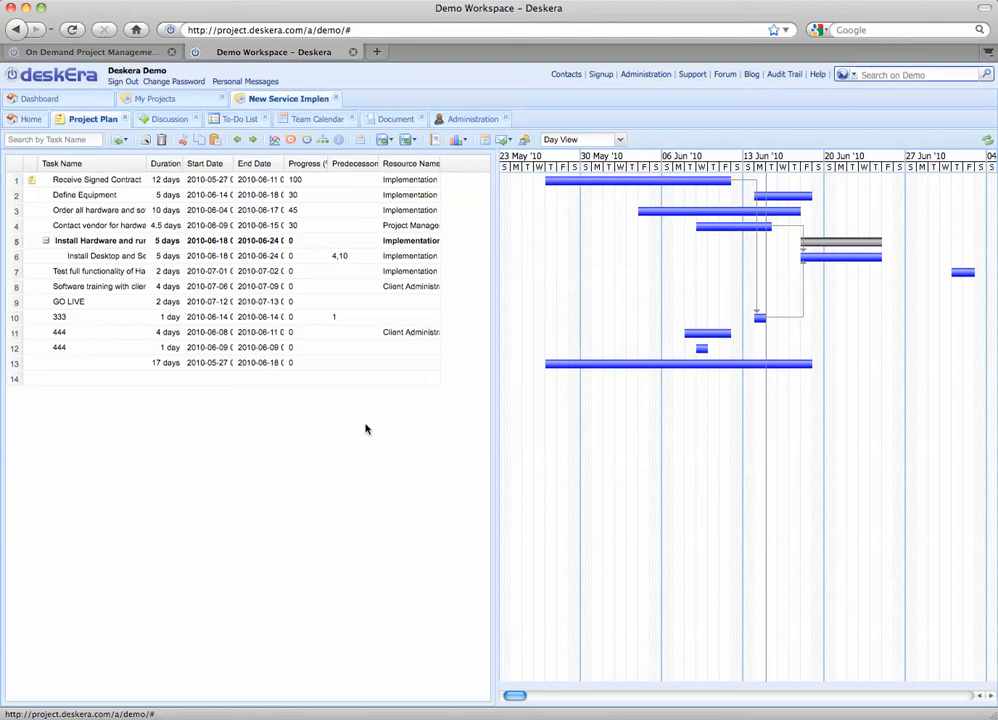
pyautogui.moveTo(461, 159)
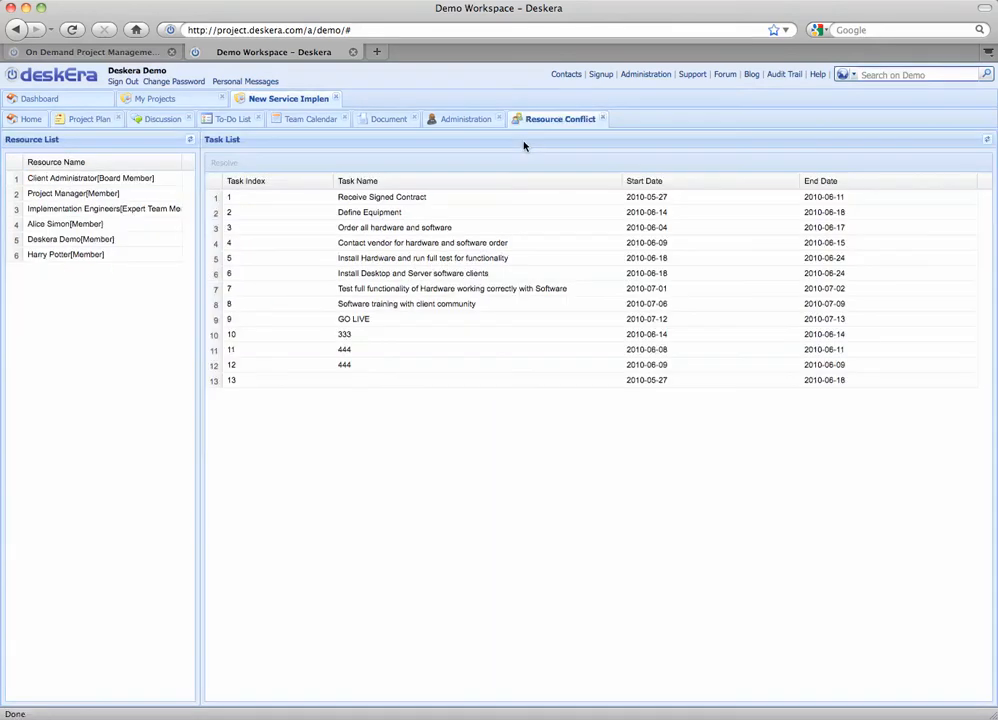
pyautogui.moveTo(471, 165)
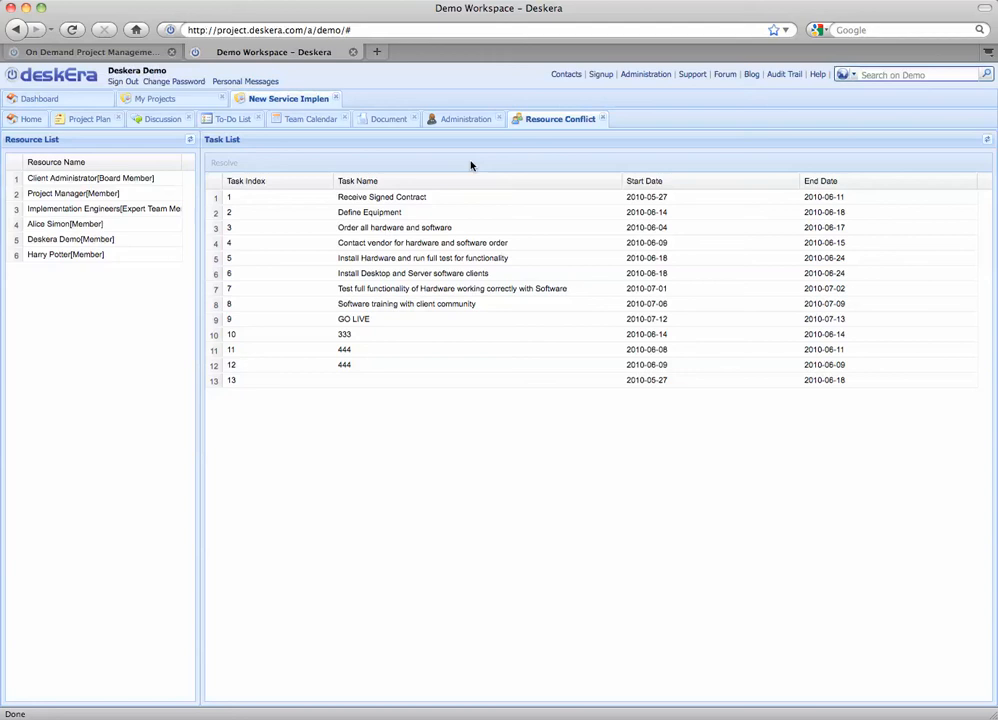
pyautogui.moveTo(408, 194)
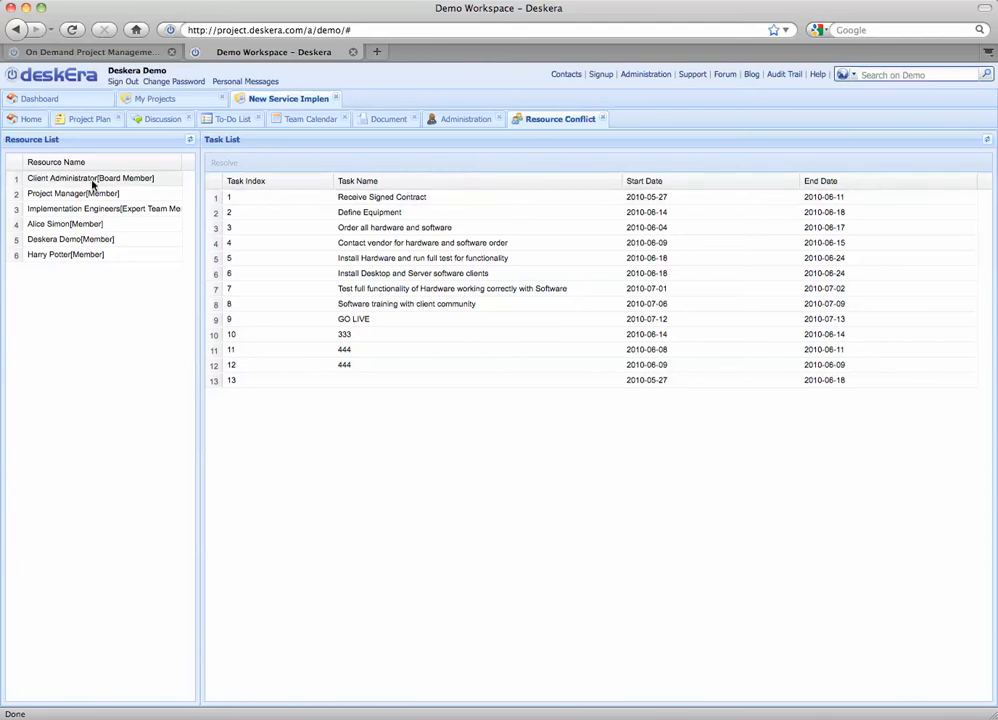
# Check the Client Administrator resource's conflicts, bringing up the Resolve Conflict dialog.
pyautogui.click(90, 178)
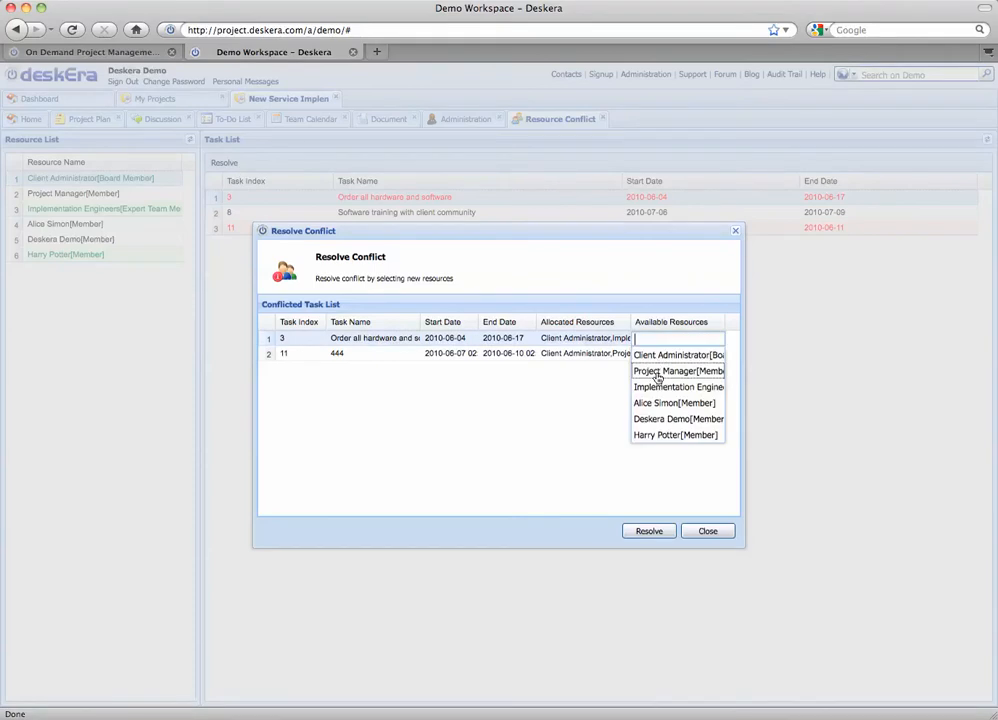
# Reassign the Order all hardware and software task to Project Manager and return to the plan.
pyautogui.click(678, 371)
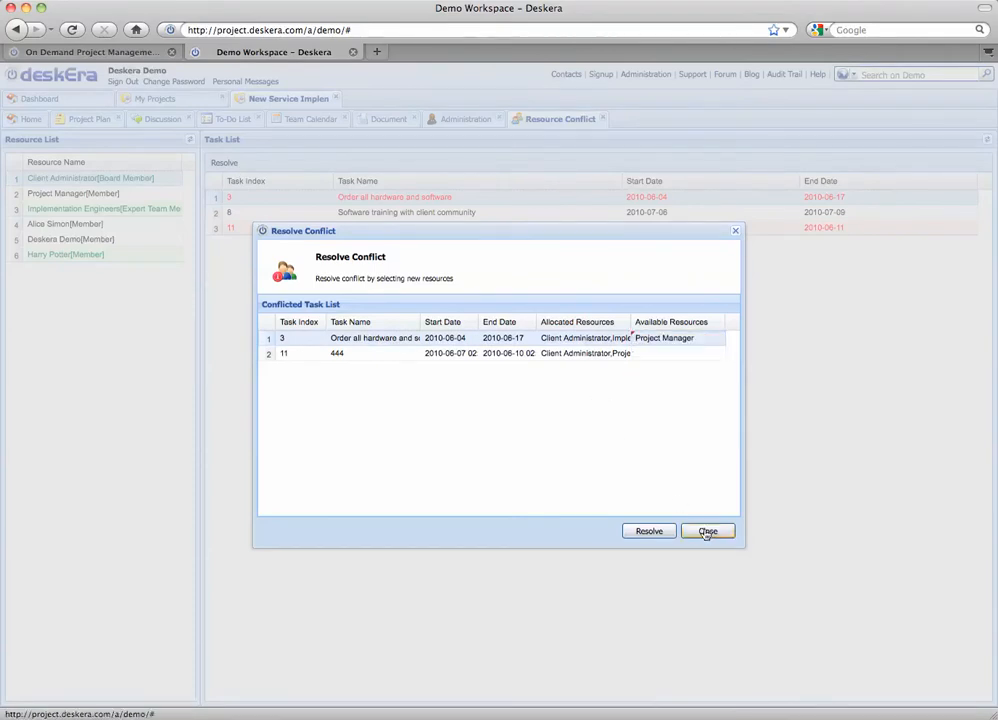
pyautogui.click(707, 531)
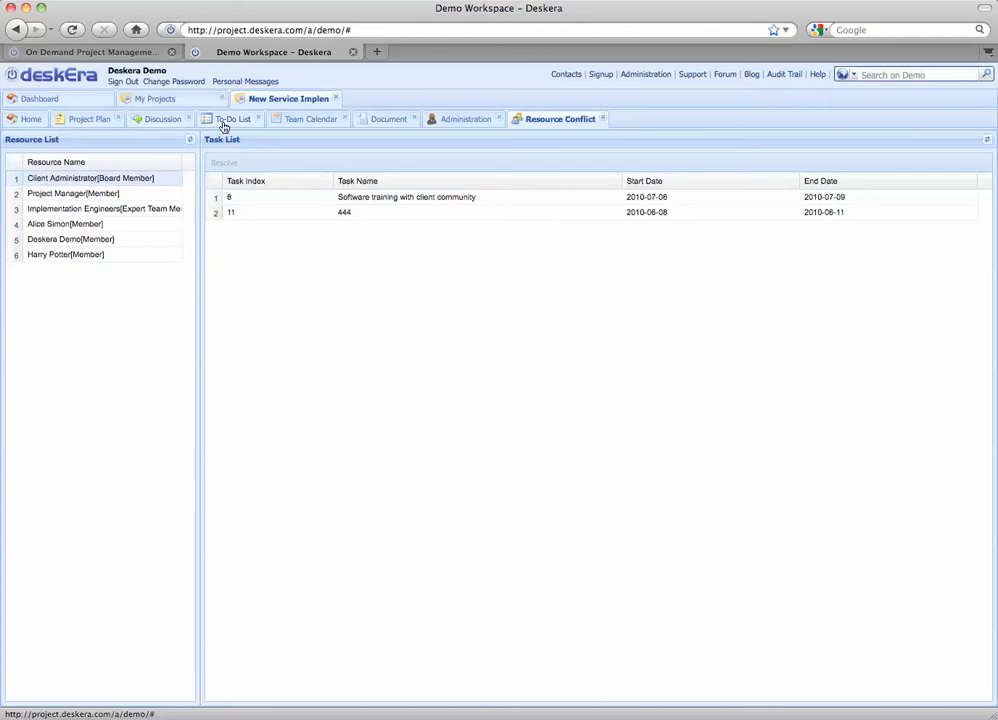
pyautogui.click(93, 118)
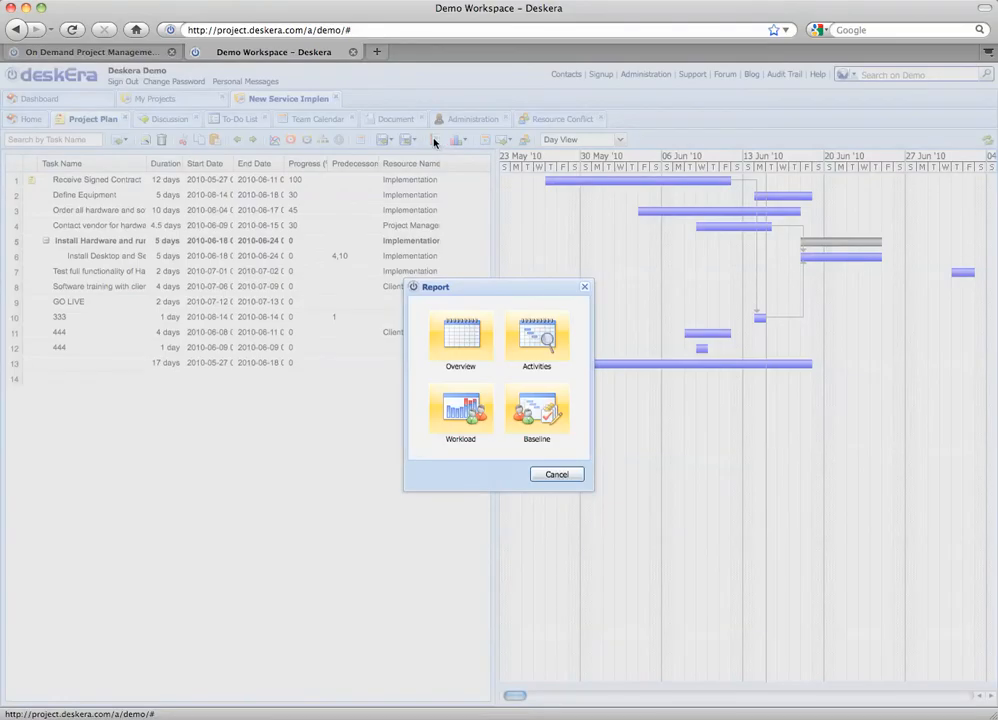
pyautogui.moveTo(530, 385)
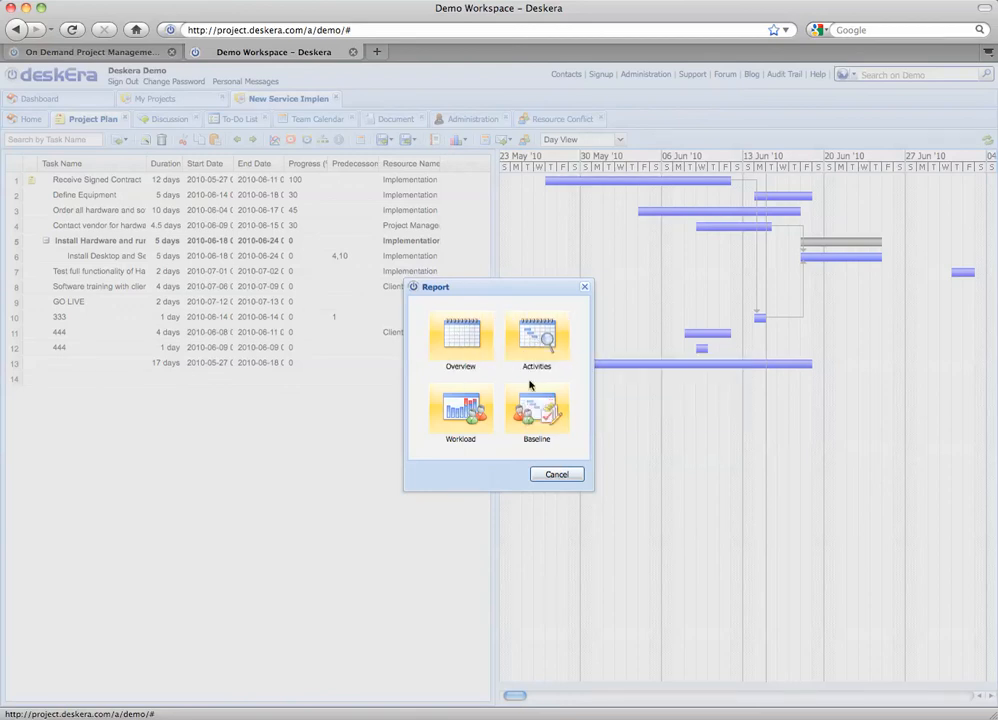
pyautogui.click(556, 474)
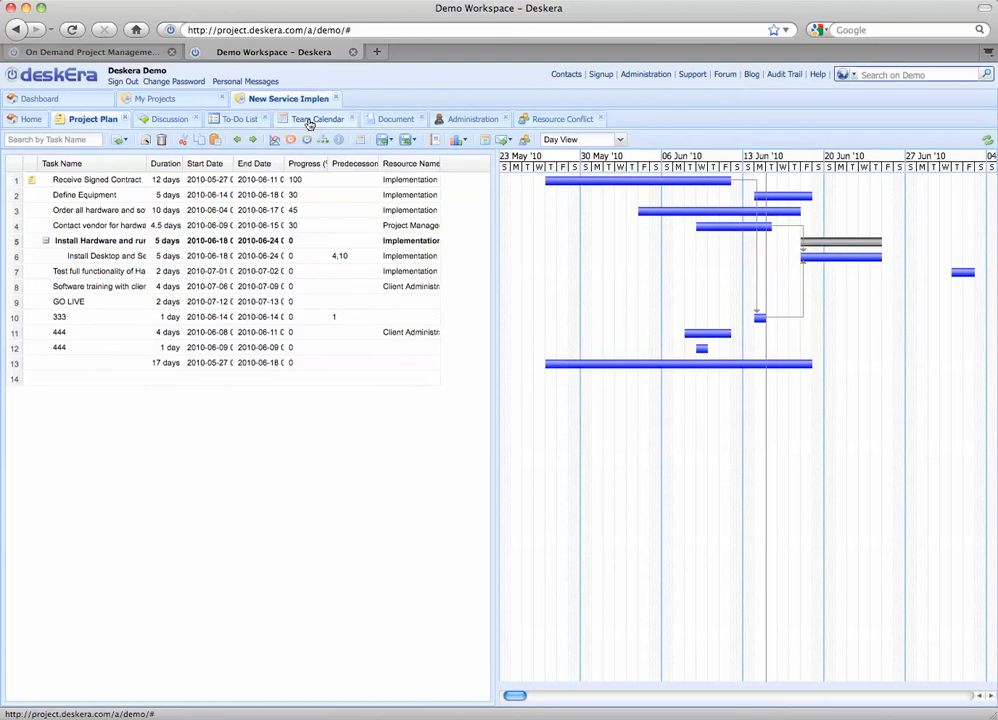
# View the team calendar for Tuesday 15 June 2010 with its two events.
pyautogui.click(314, 118)
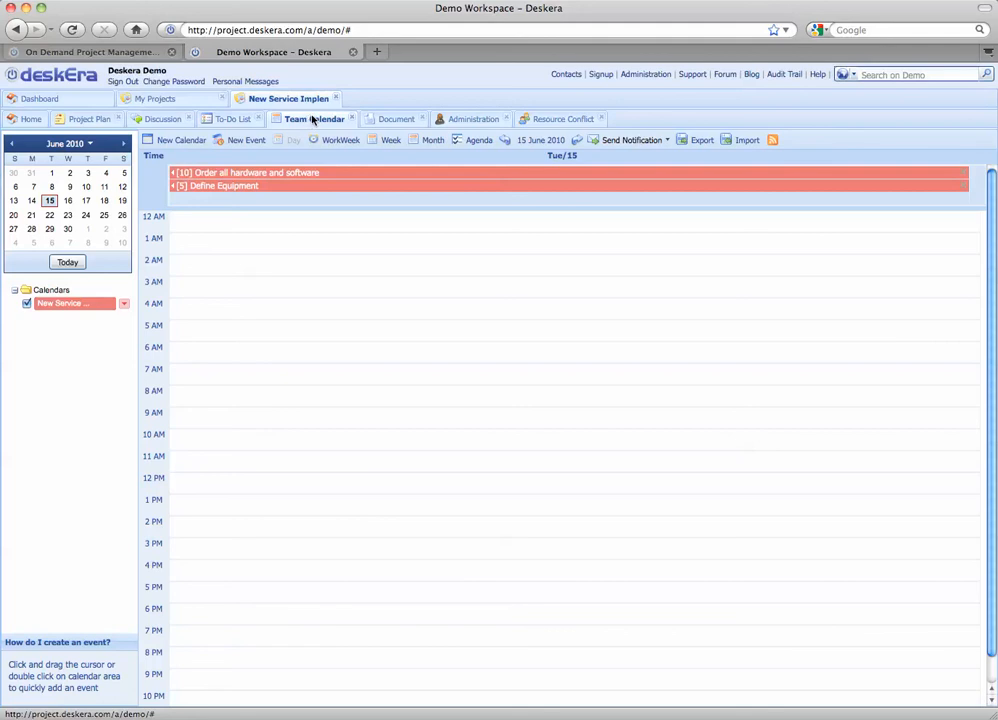
pyautogui.moveTo(433, 140)
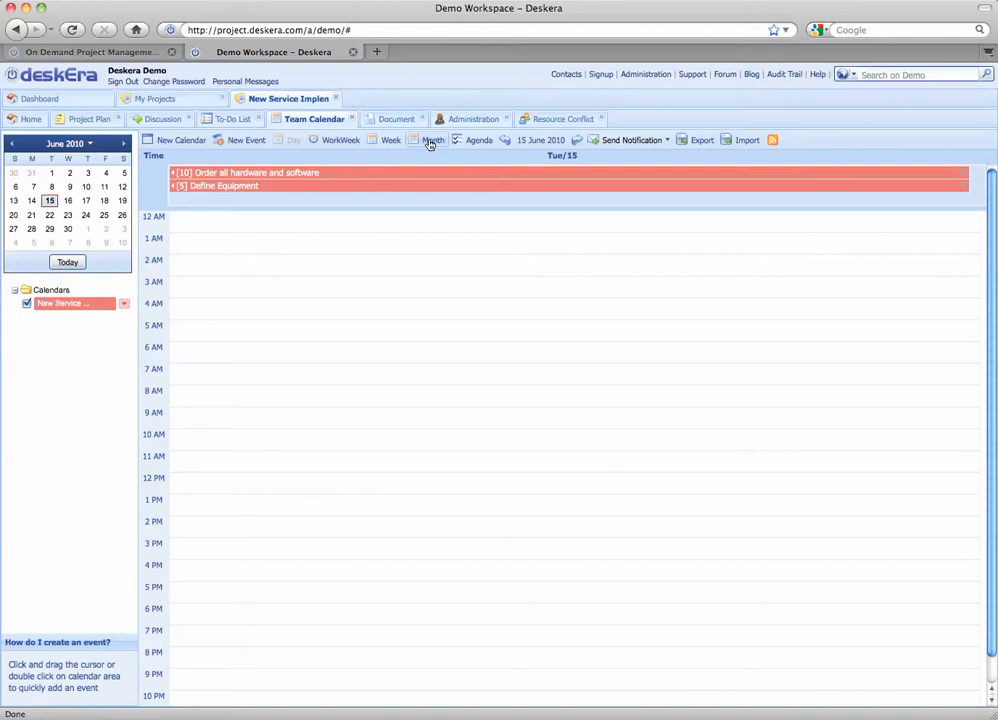
# Switch the team calendar to the month view of June 2010.
pyautogui.click(434, 140)
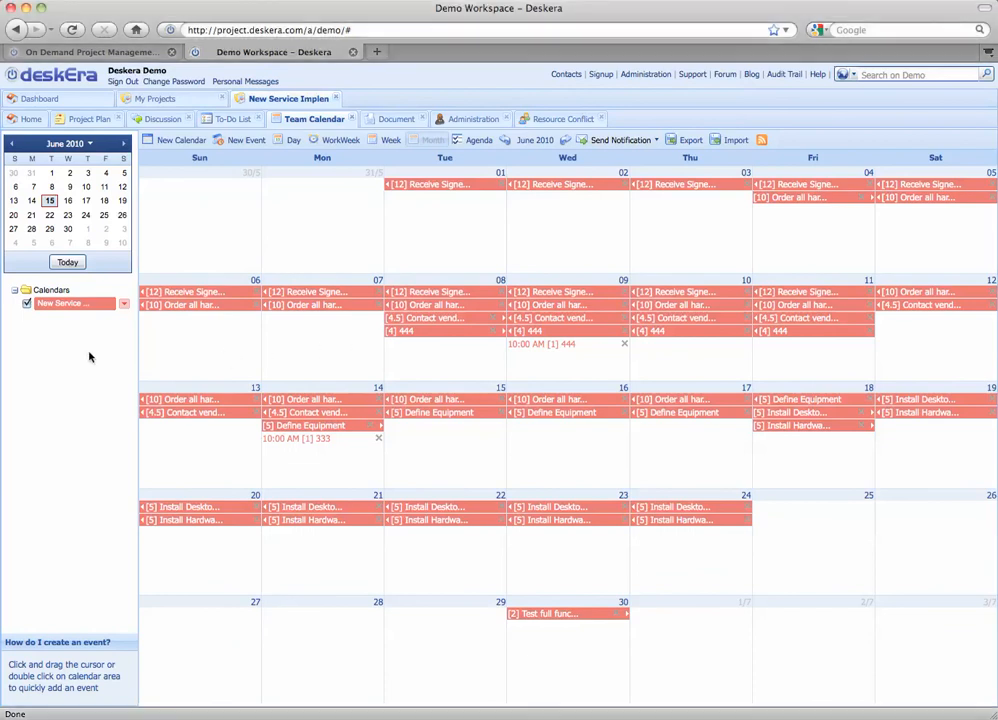
# Select Scan - flyer.jp2 in the documents to show its tags New Service Implementation and jp2.
pyautogui.click(390, 118)
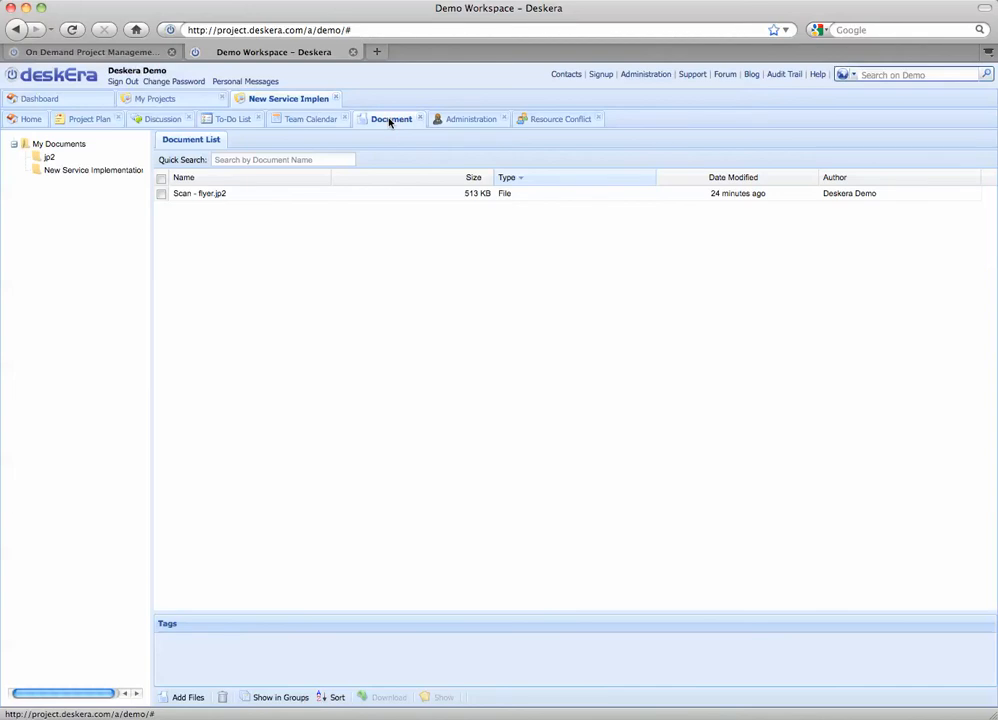
pyautogui.moveTo(283, 132)
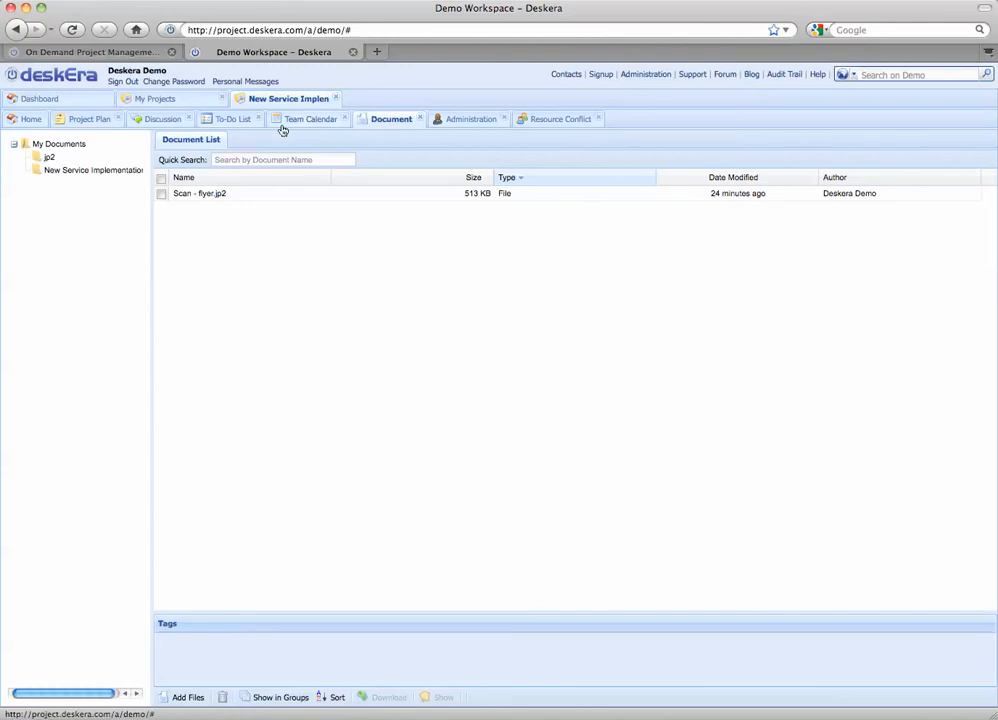
pyautogui.click(161, 193)
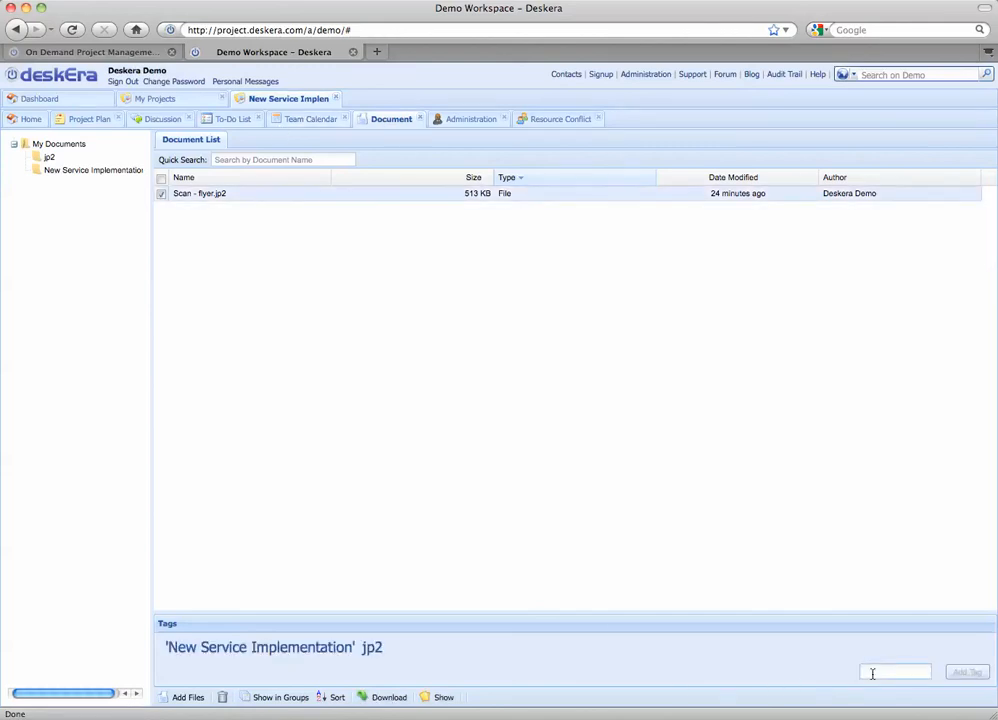
pyautogui.moveTo(990, 135)
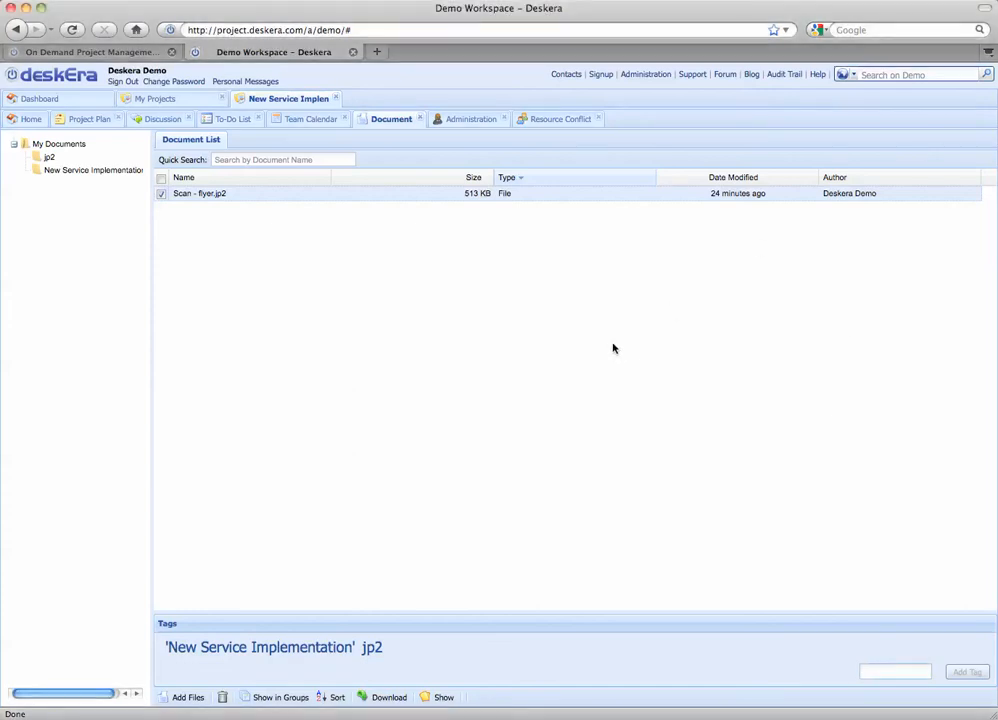
pyautogui.moveTo(605, 341)
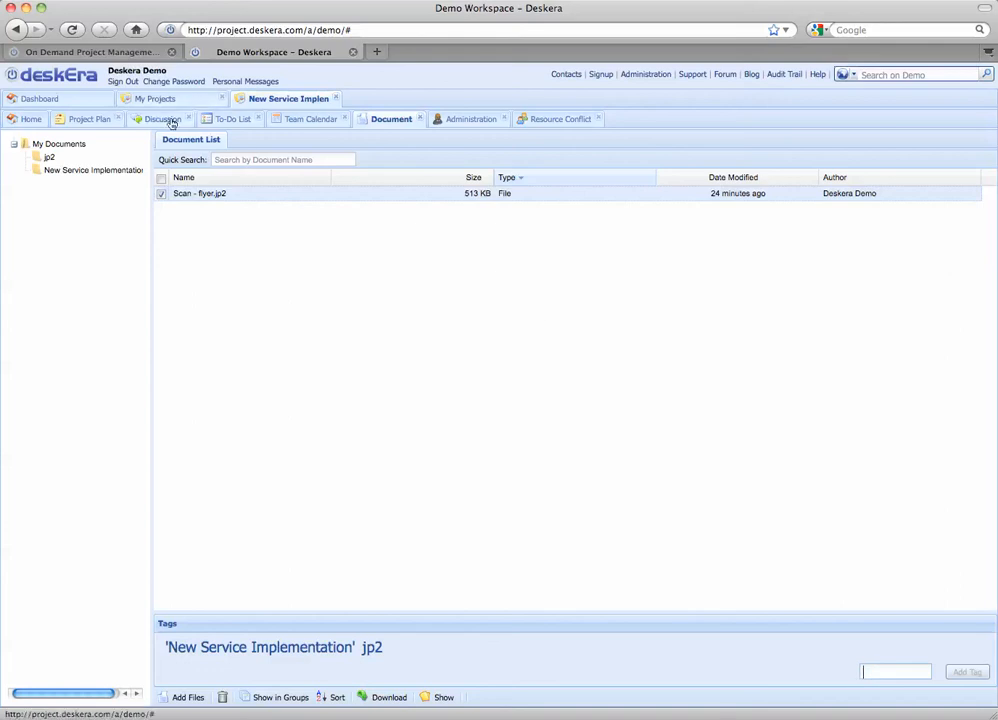
# View the grouped to-do list and the Add To Do form without adding anything.
pyautogui.click(233, 118)
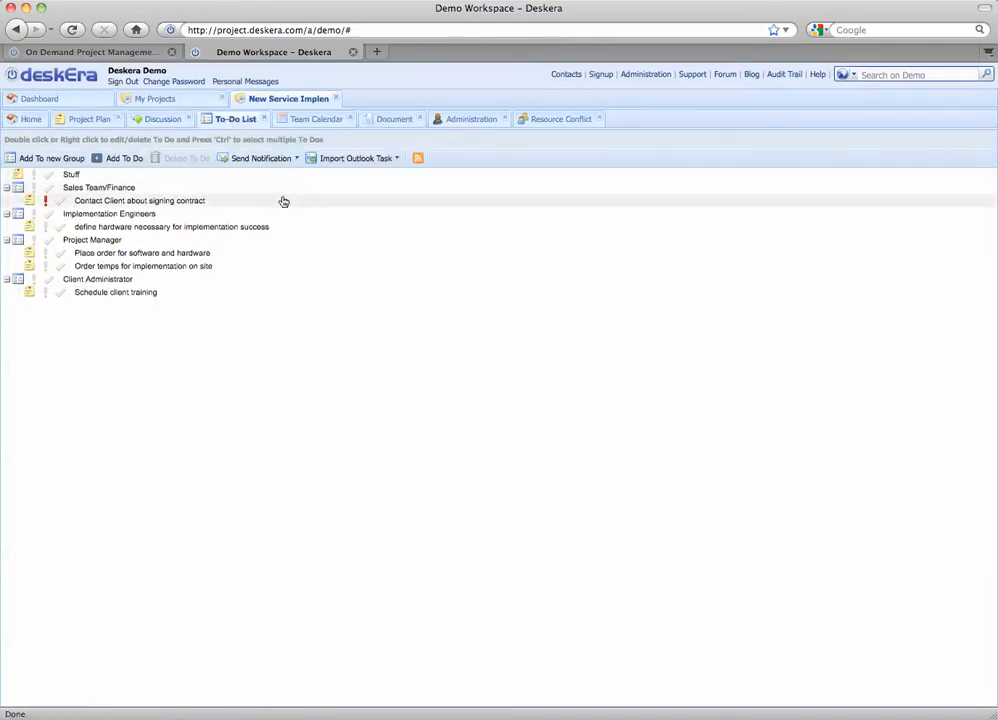
pyautogui.click(124, 158)
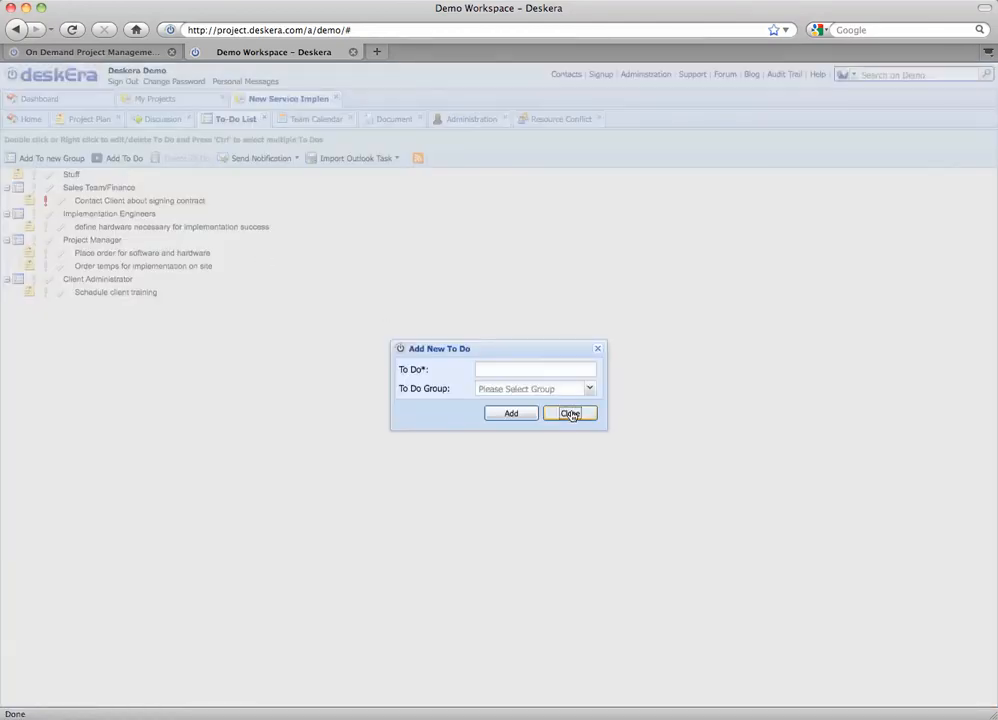
pyautogui.click(570, 413)
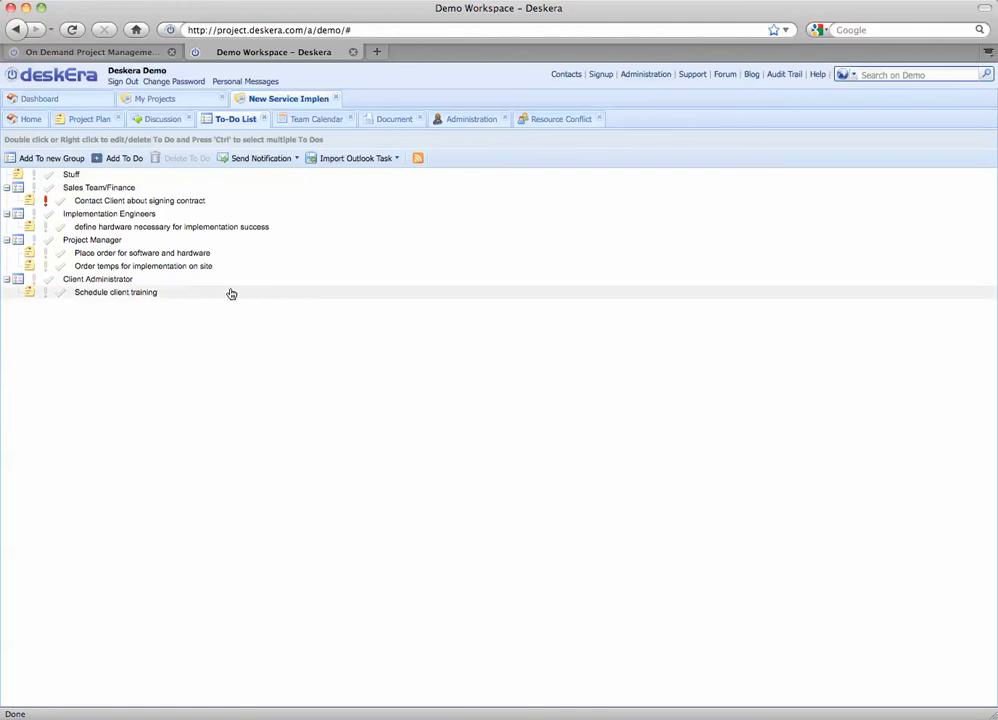
pyautogui.doubleClick(141, 252)
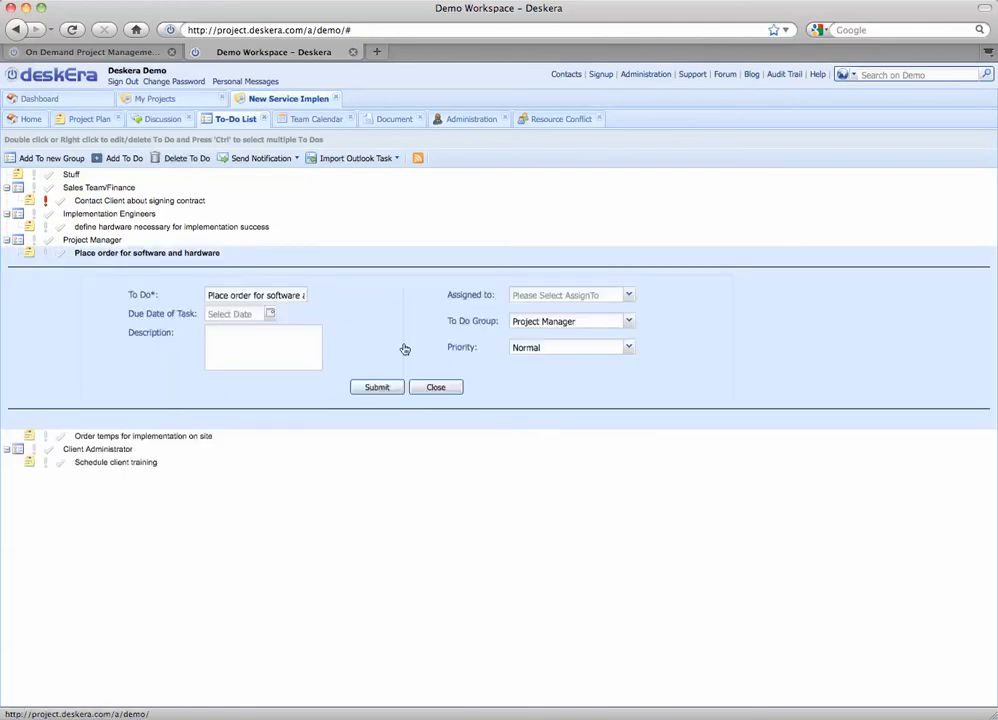
pyautogui.click(235, 313)
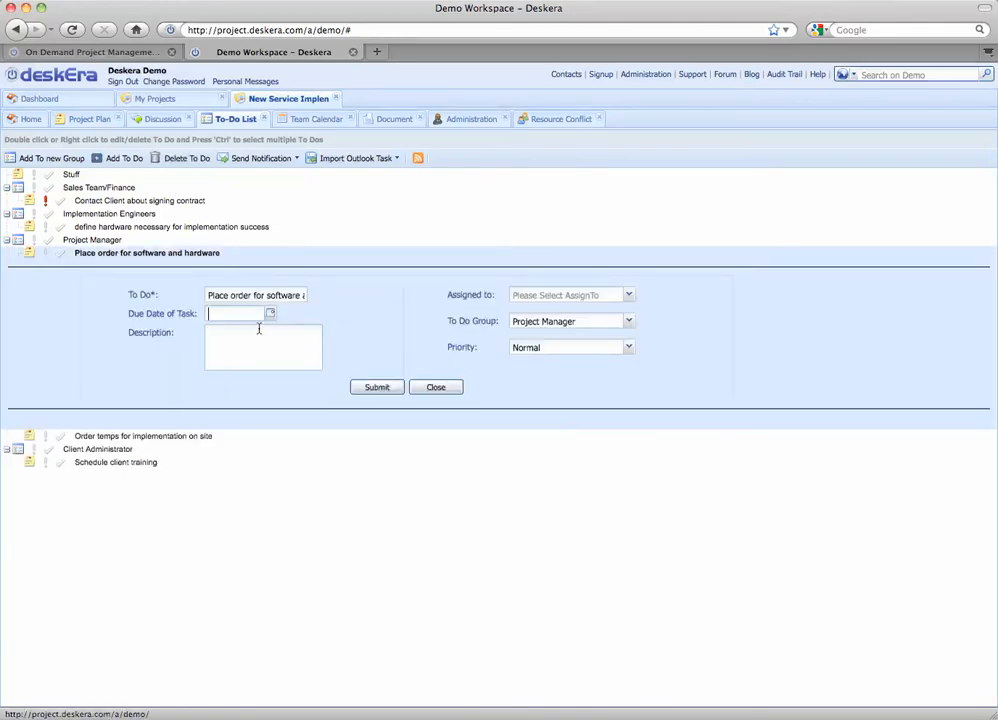
pyautogui.click(435, 387)
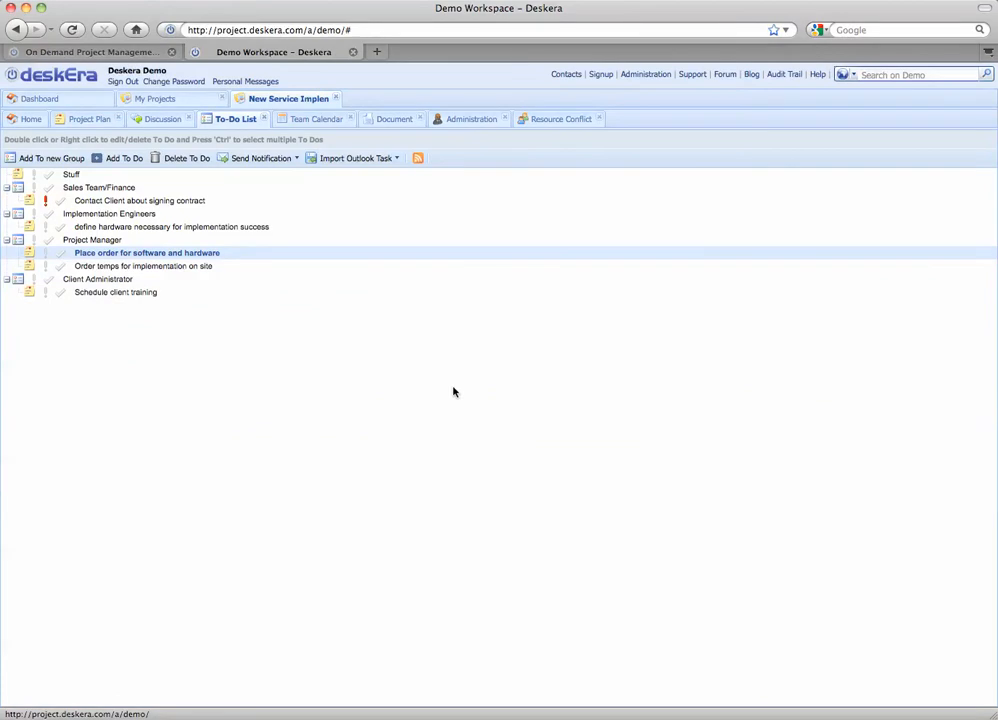
pyautogui.moveTo(447, 391)
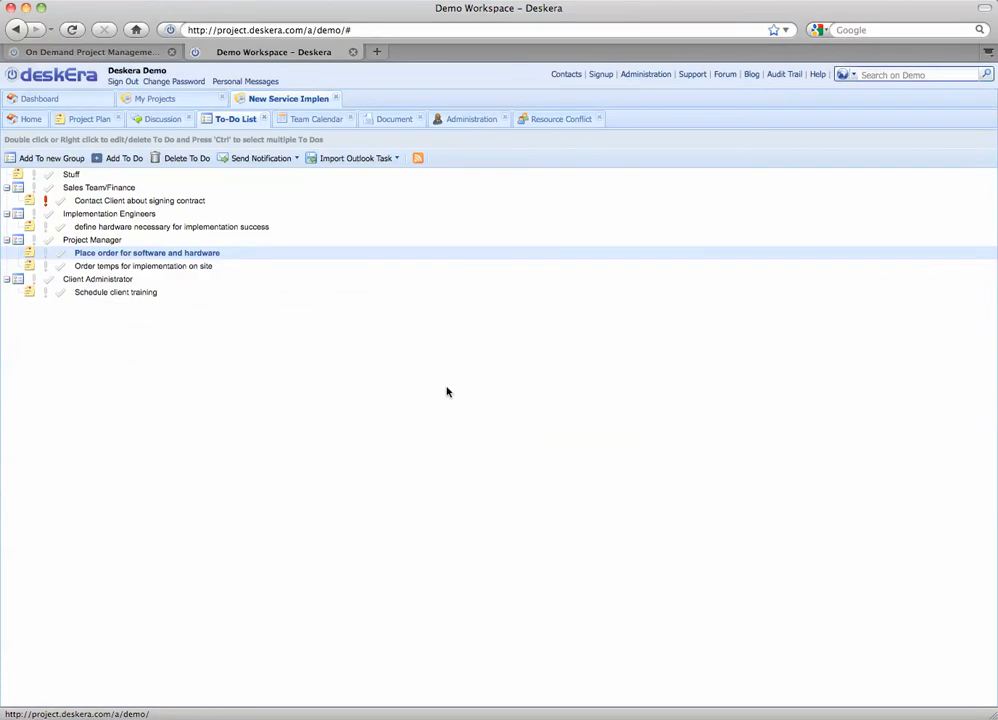
pyautogui.moveTo(452, 390)
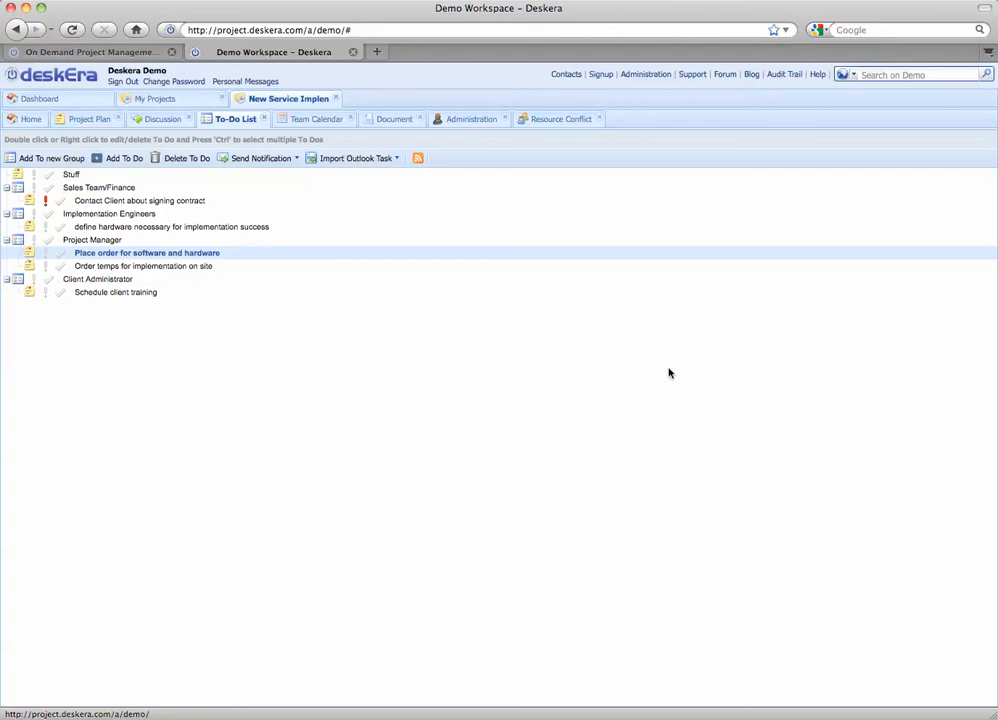
pyautogui.moveTo(667, 313)
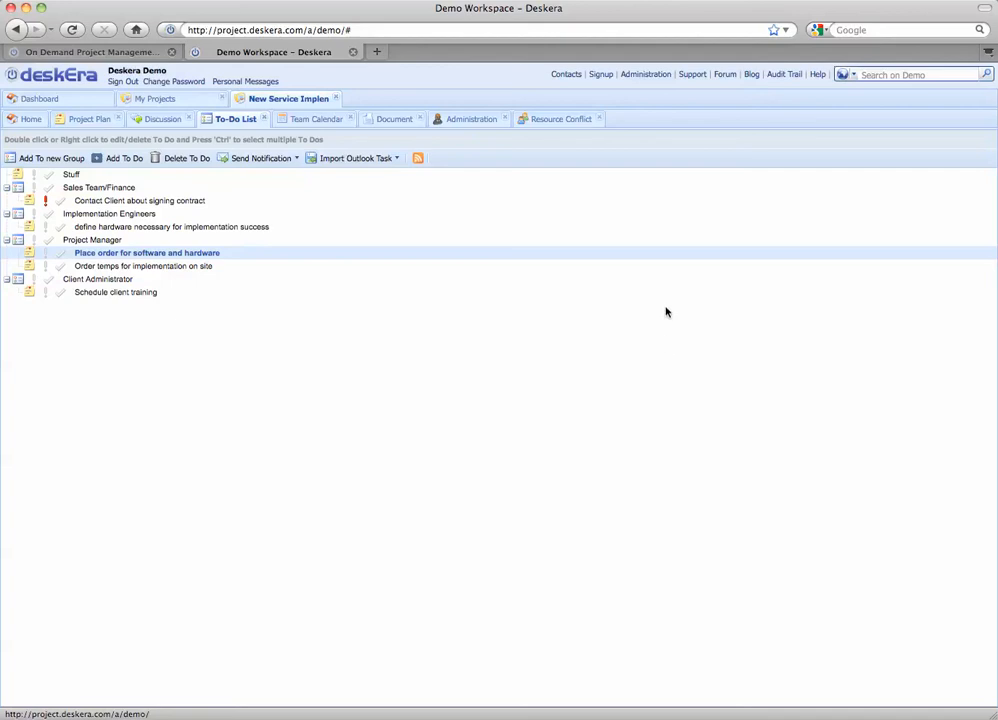
pyautogui.moveTo(625, 254)
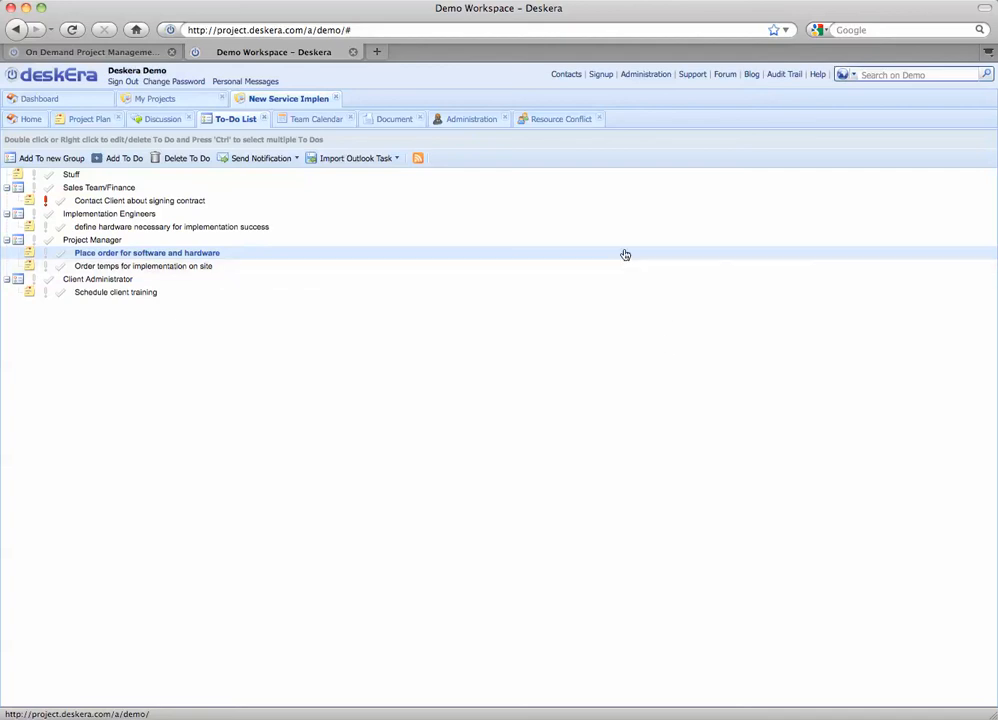
pyautogui.click(470, 118)
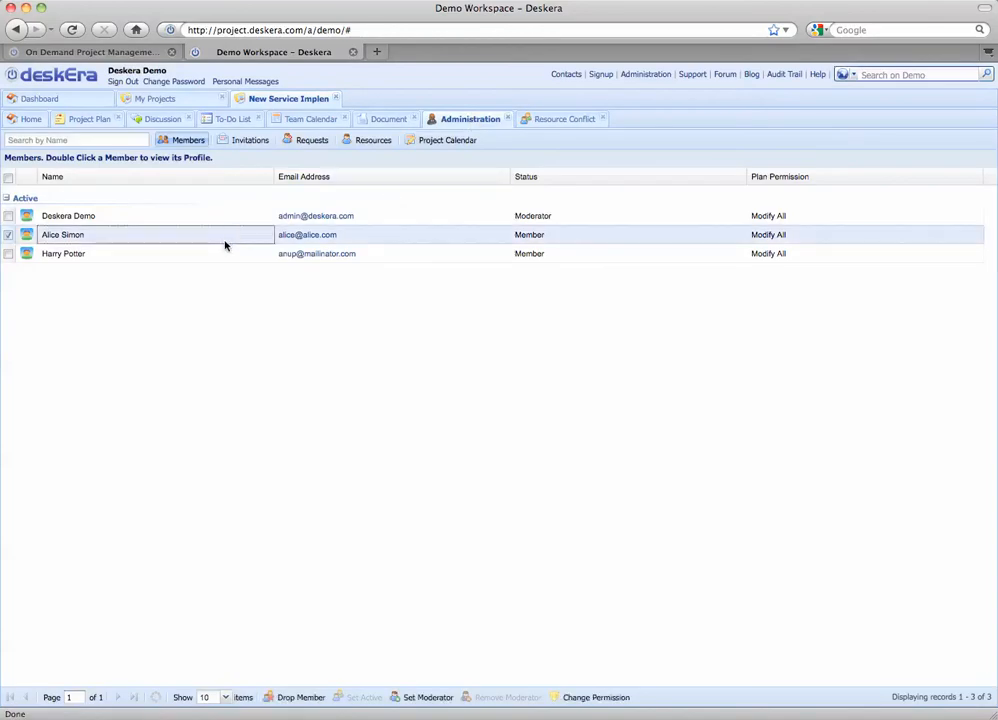
pyautogui.moveTo(337, 313)
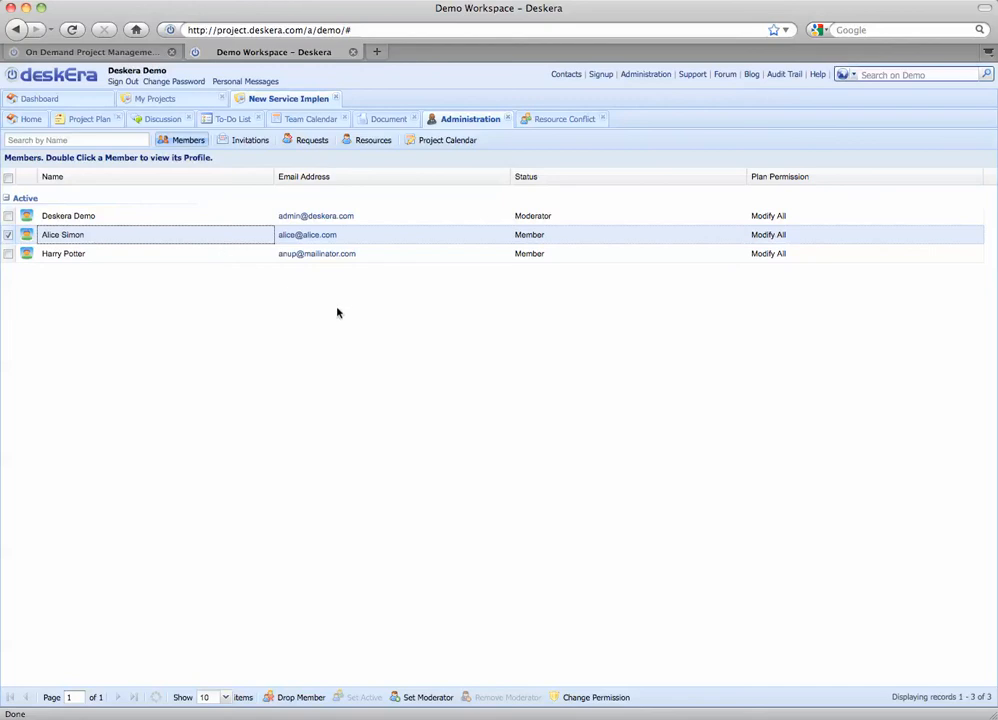
pyautogui.moveTo(610, 504)
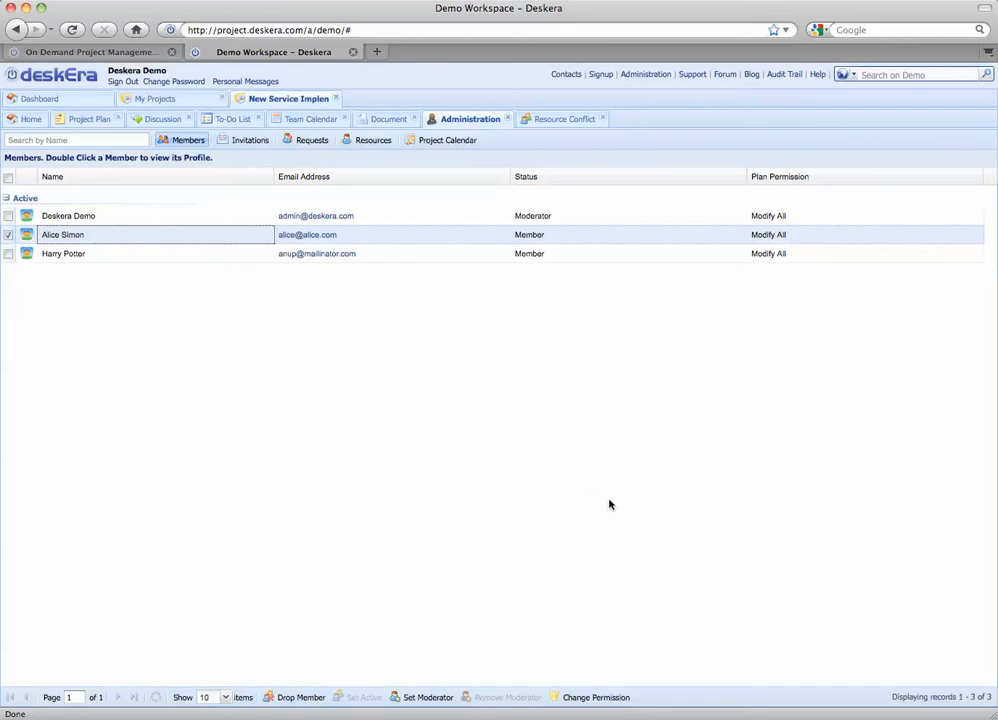
pyautogui.moveTo(611, 695)
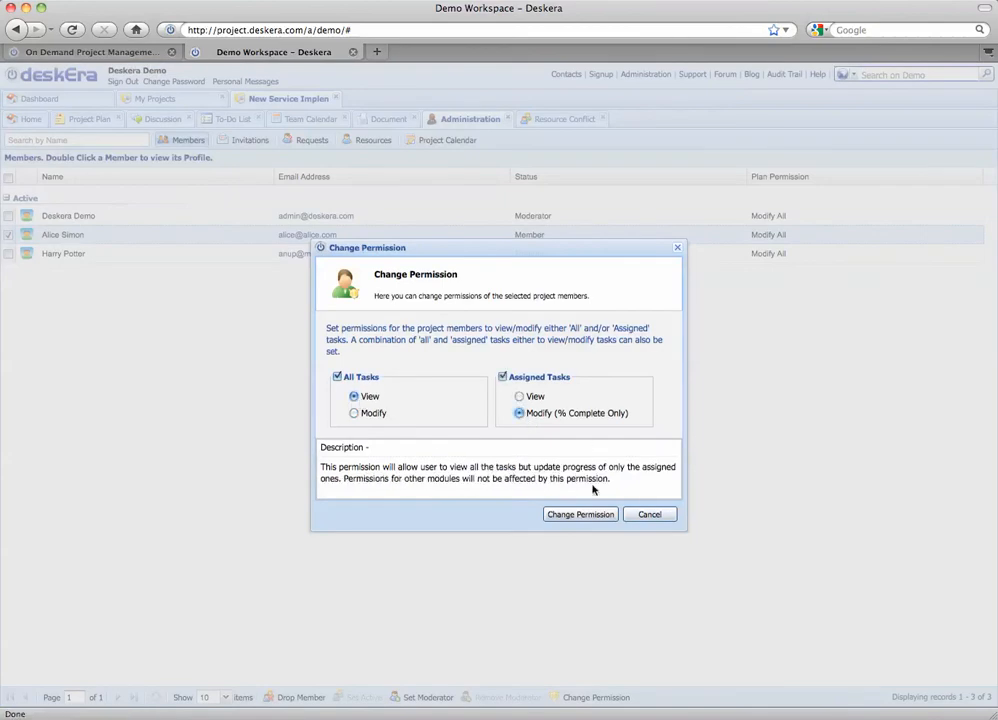
pyautogui.click(580, 514)
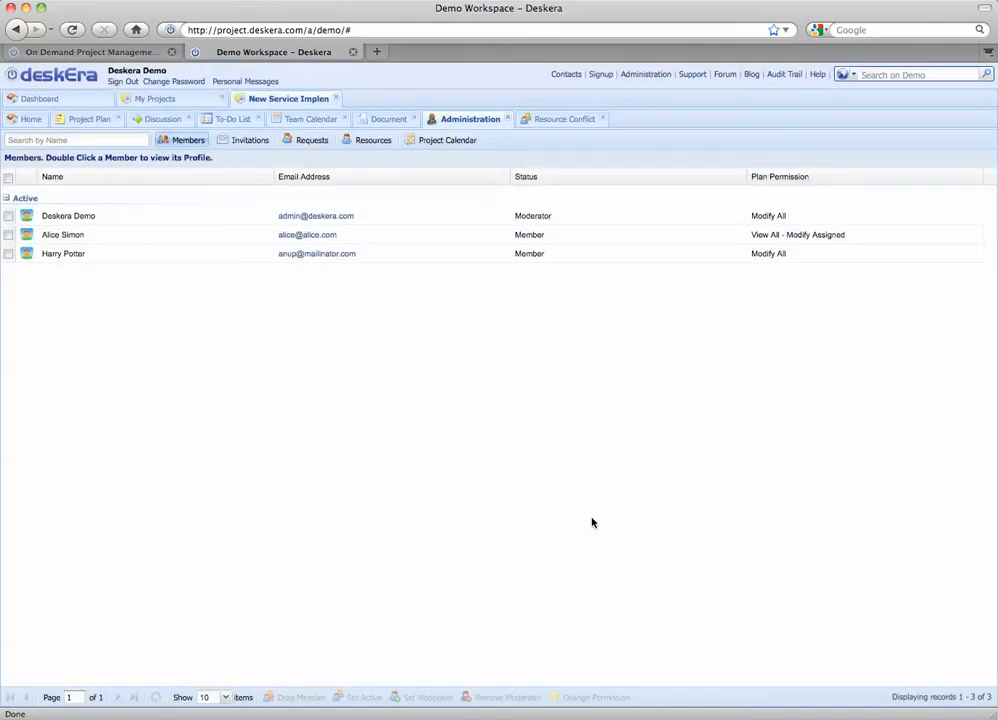
pyautogui.moveTo(354, 321)
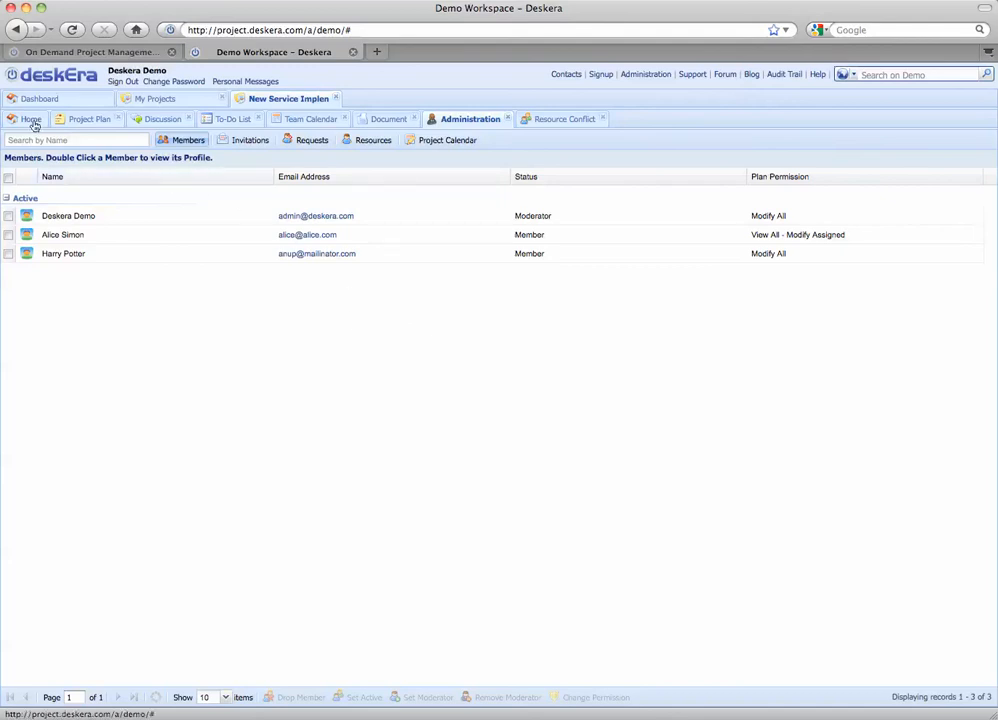
pyautogui.click(31, 119)
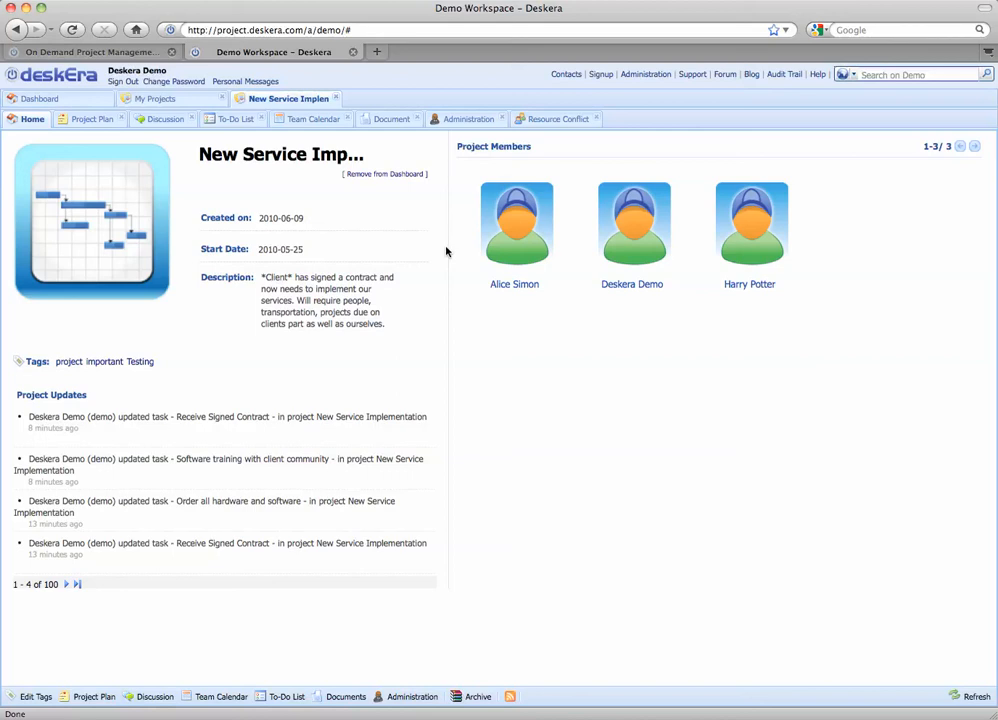
pyautogui.moveTo(796, 190)
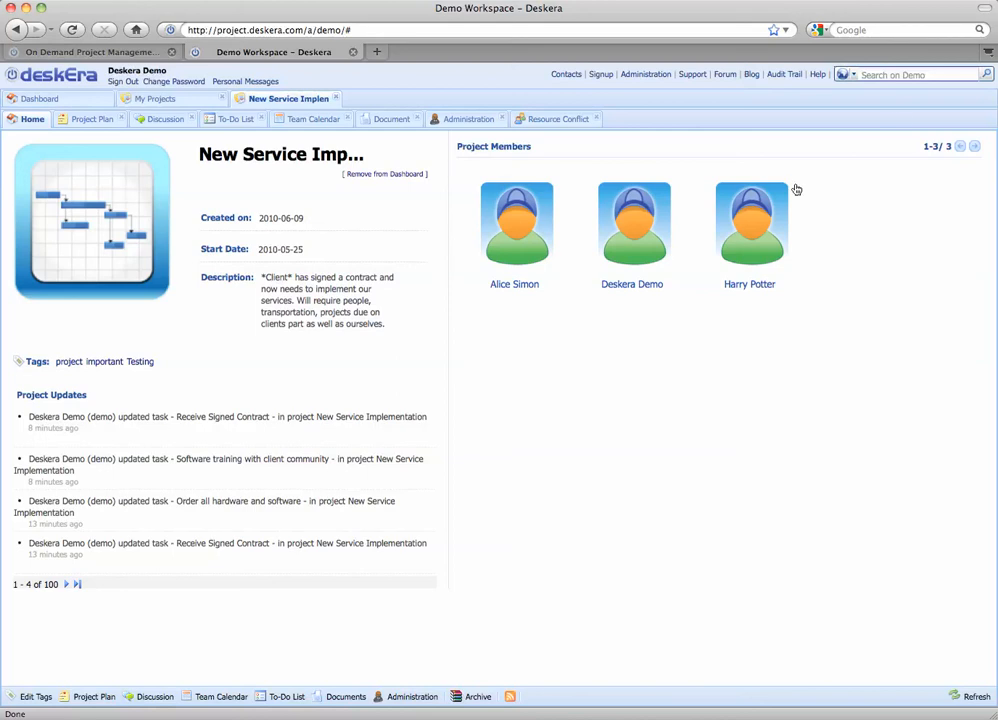